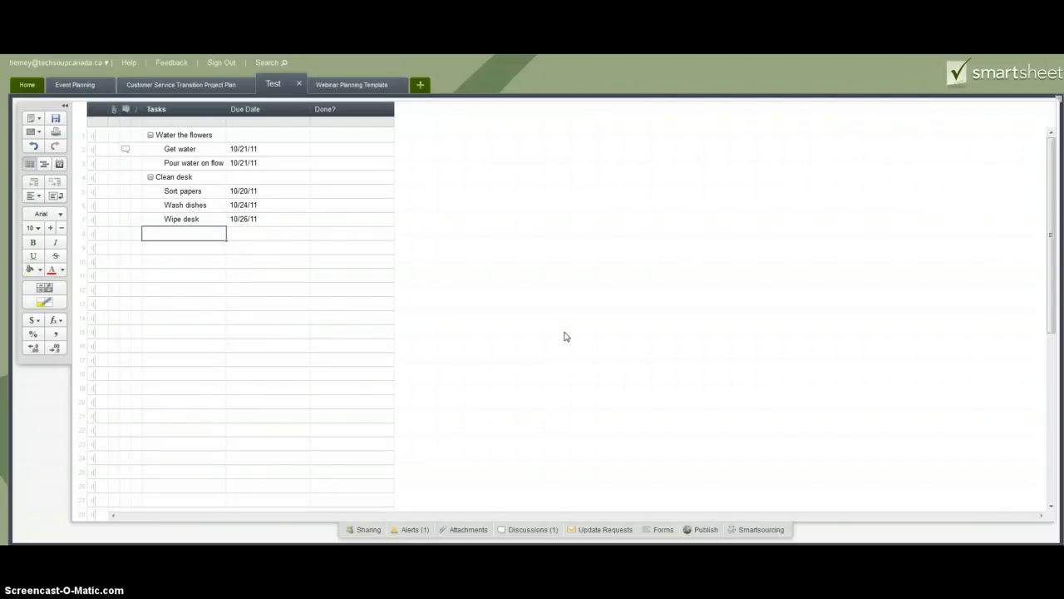
mouse_move(567, 324)
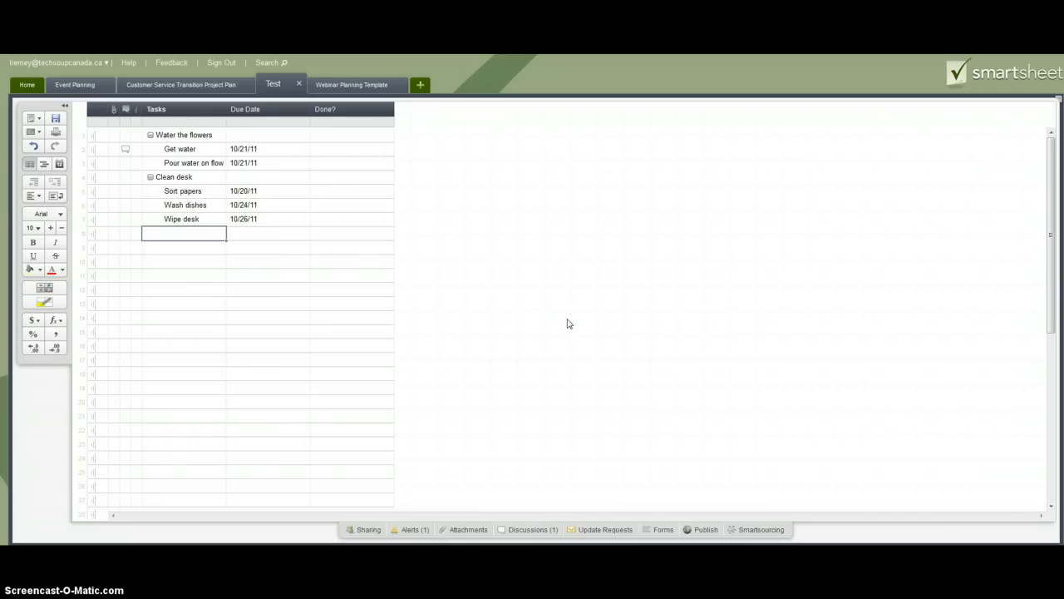
mouse_move(1039, 89)
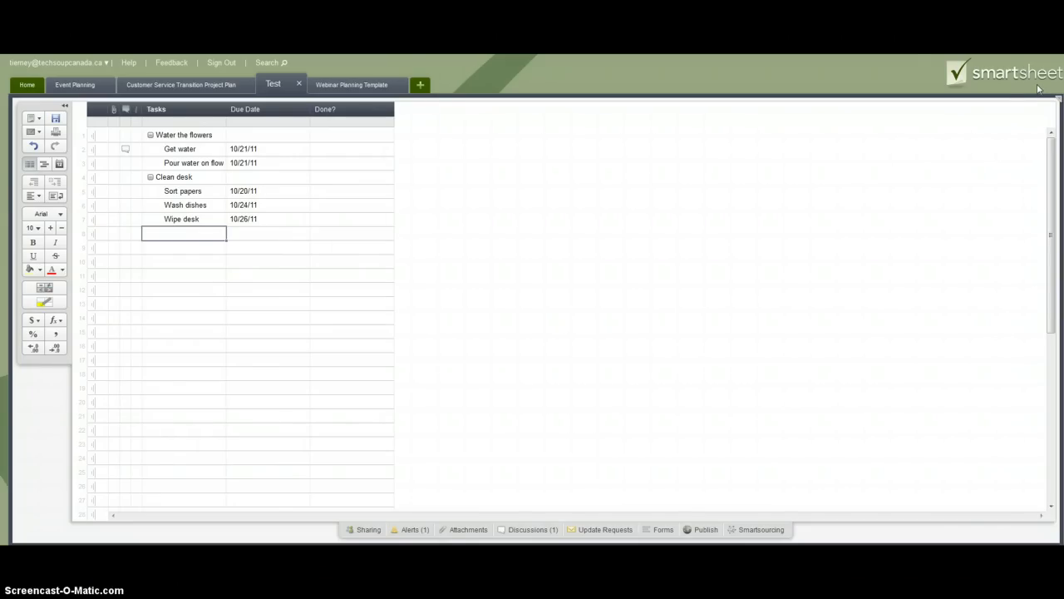
mouse_move(364, 200)
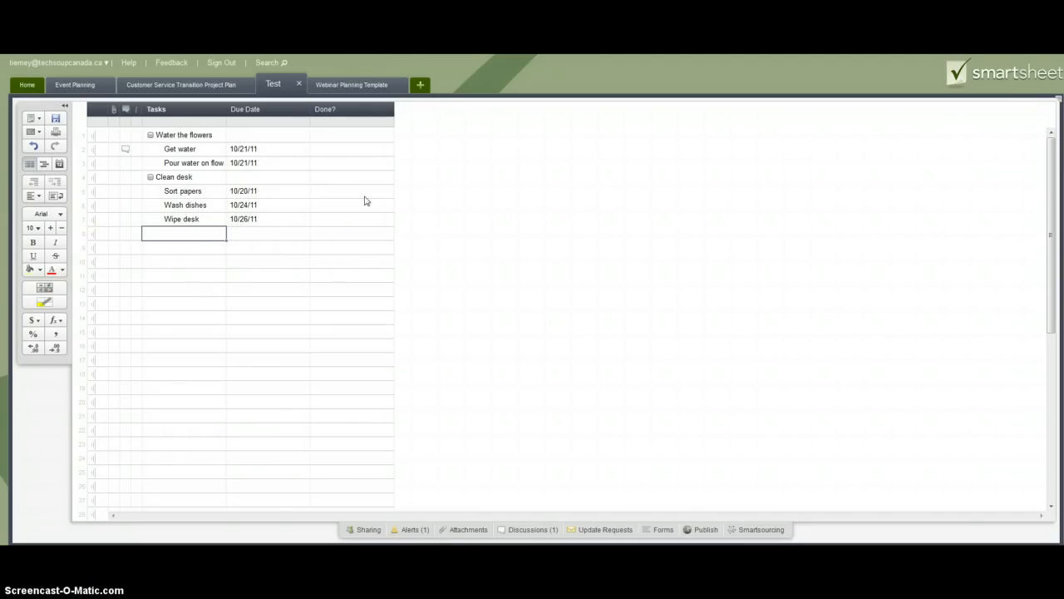
mouse_move(461, 396)
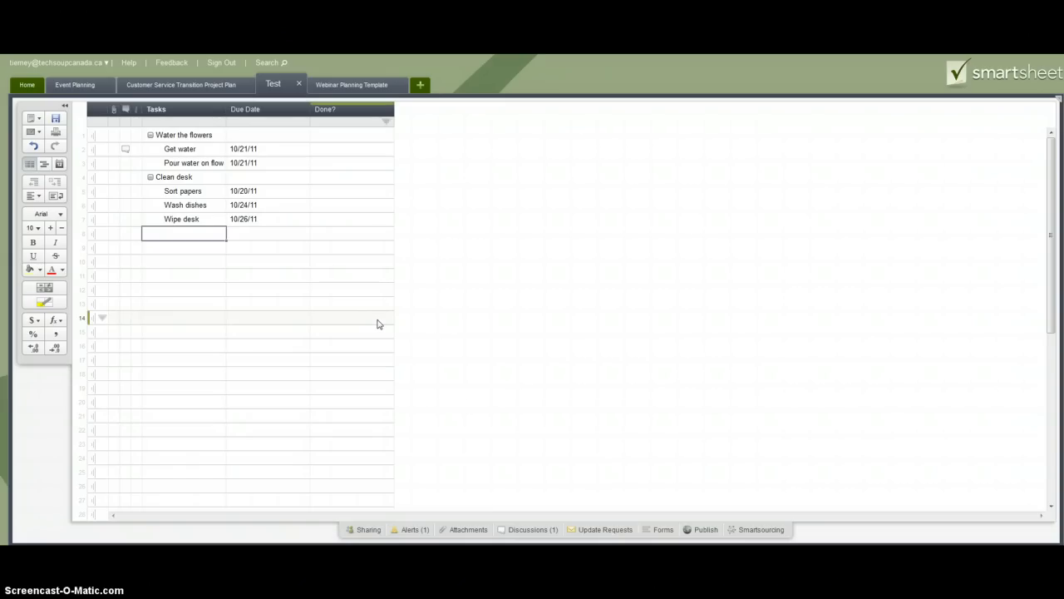
mouse_move(364, 324)
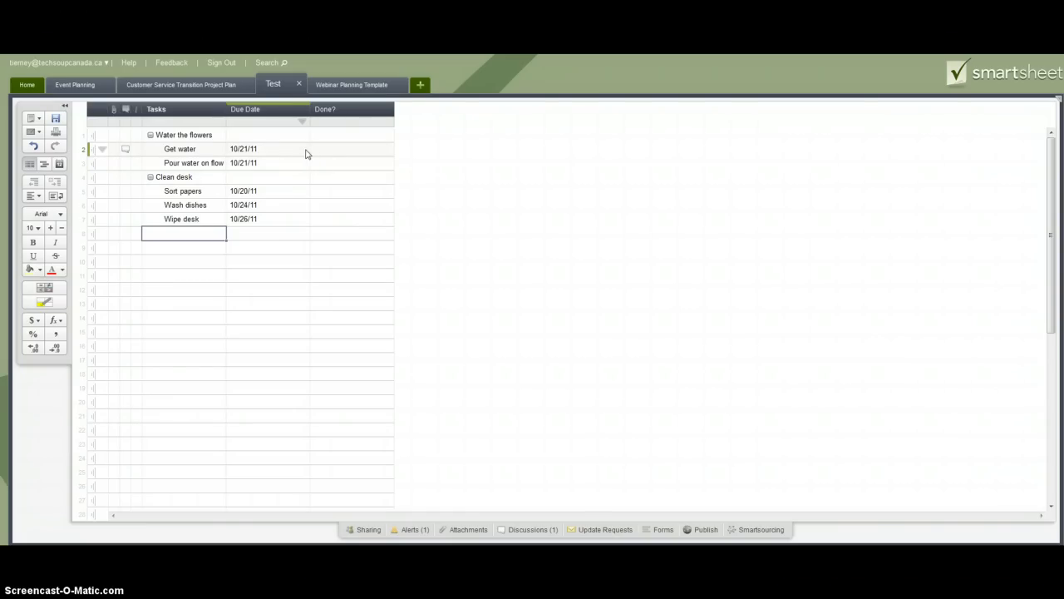
Set the Done? status to green for Get water and yellow for Pour water on flow
click(266, 149)
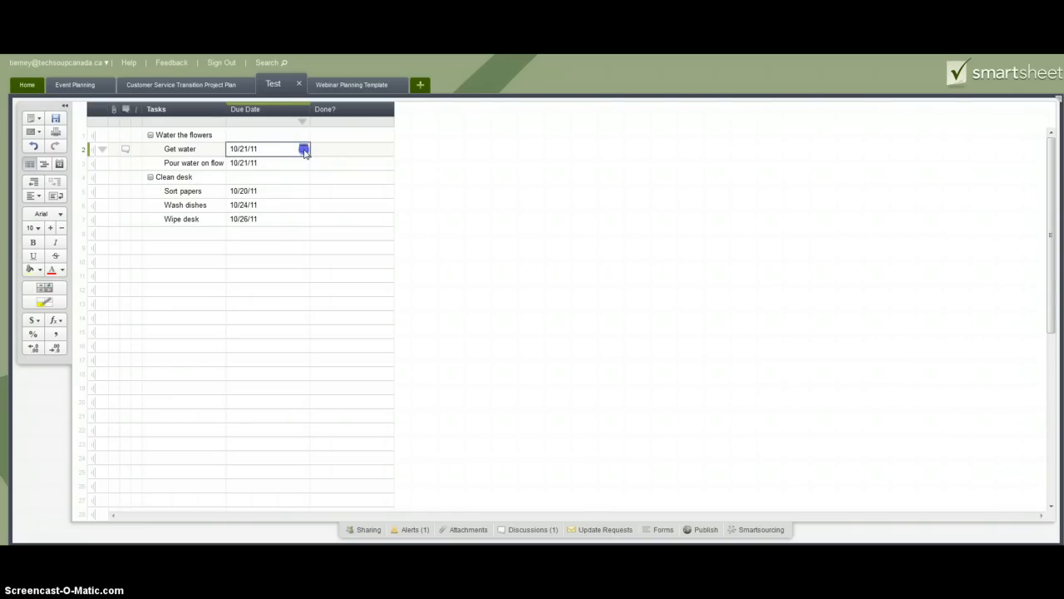
click(304, 148)
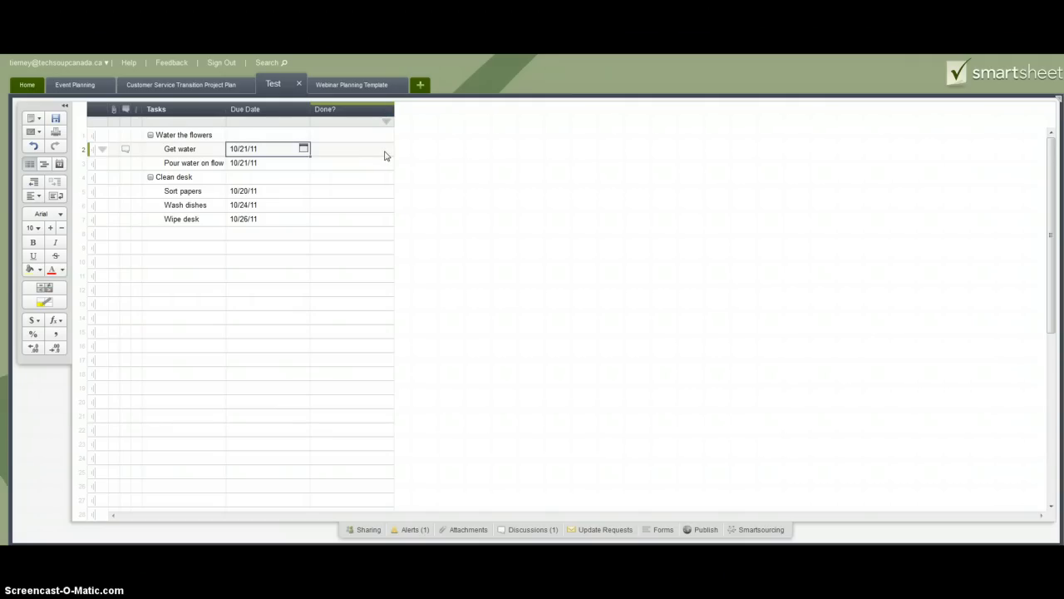
click(349, 149)
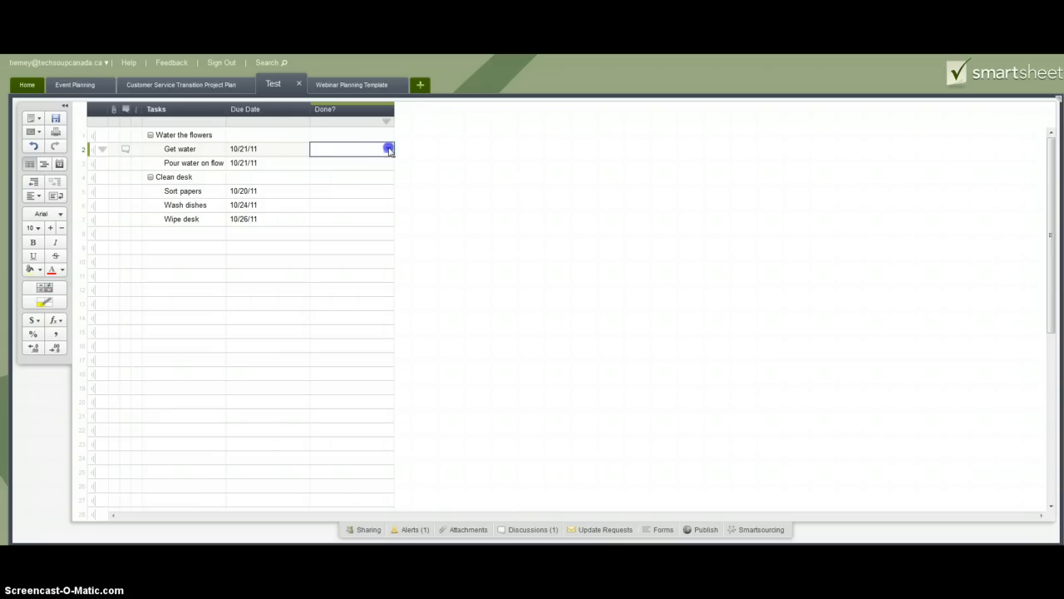
click(388, 148)
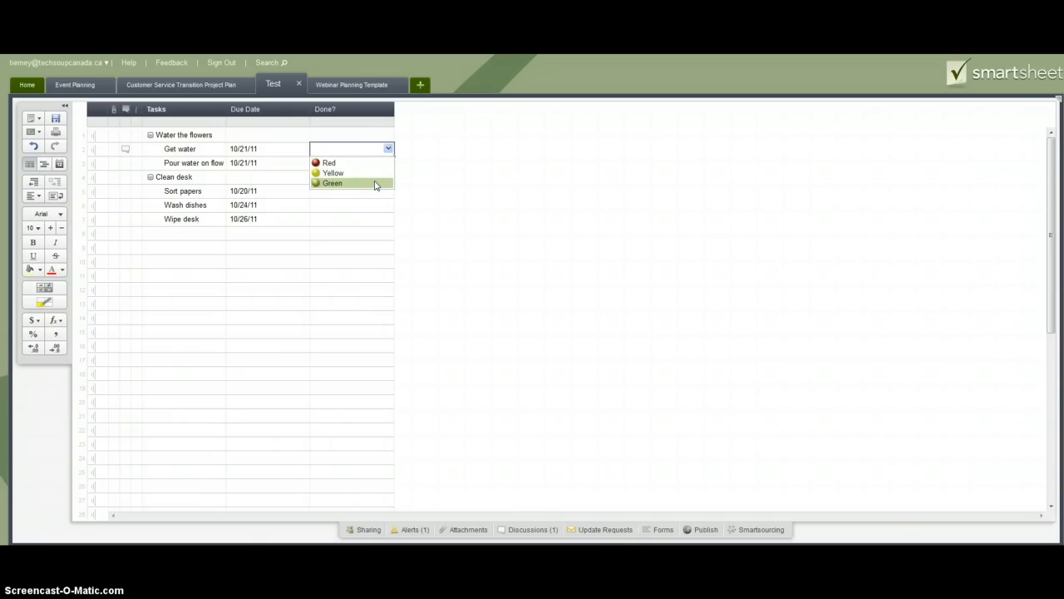
mouse_move(371, 183)
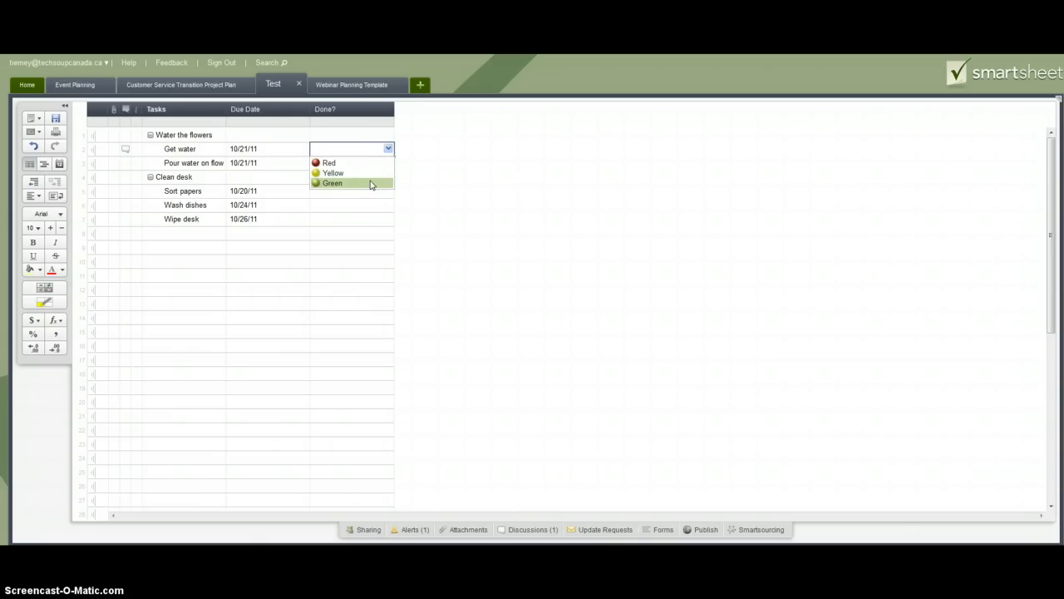
click(332, 182)
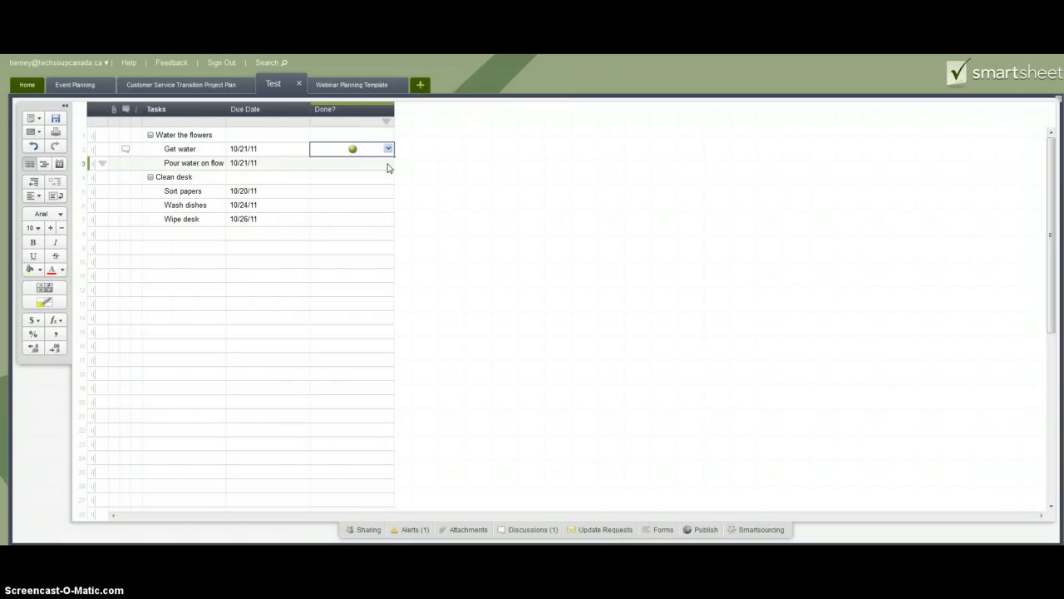
click(388, 163)
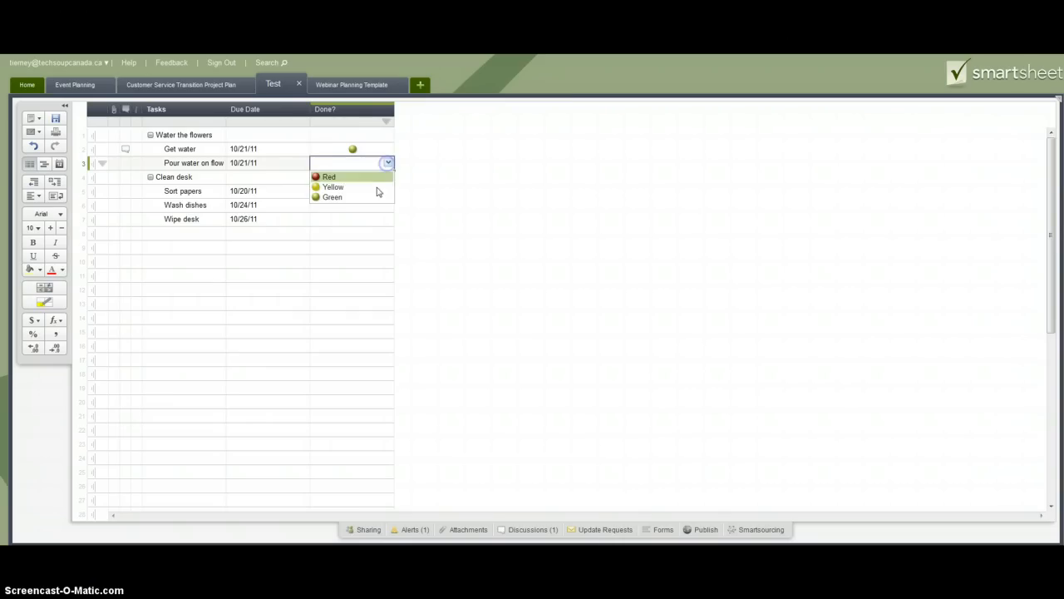
click(333, 186)
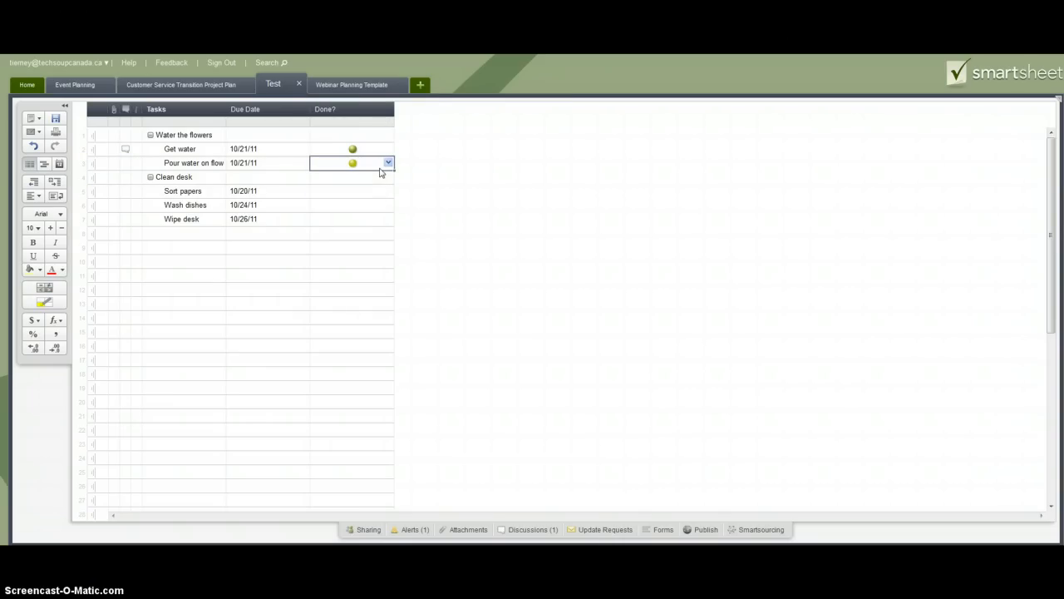
Change the Done? column type to Checkbox in its column properties
click(386, 123)
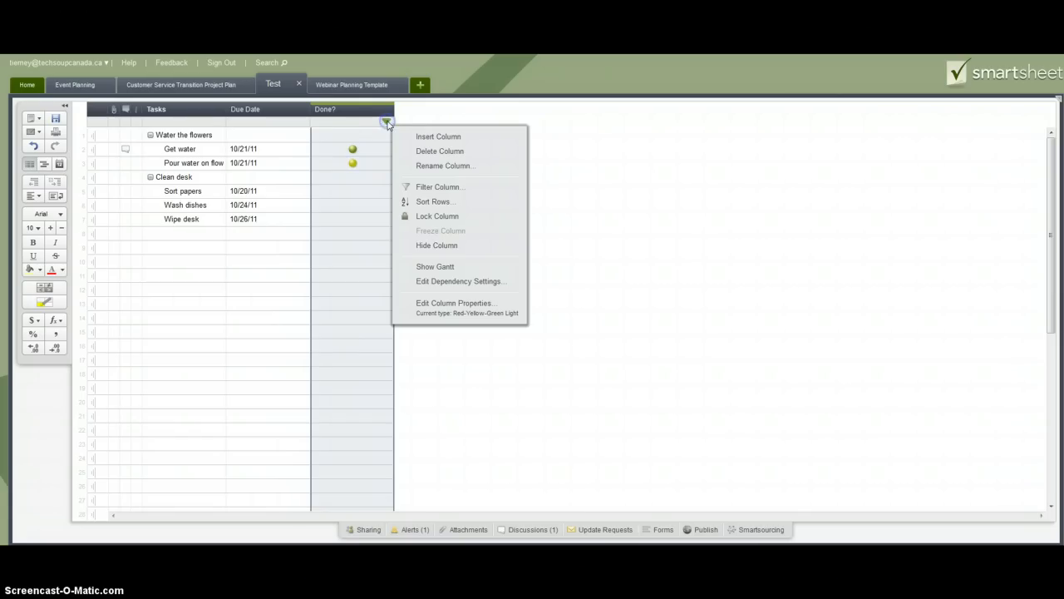
mouse_move(499, 308)
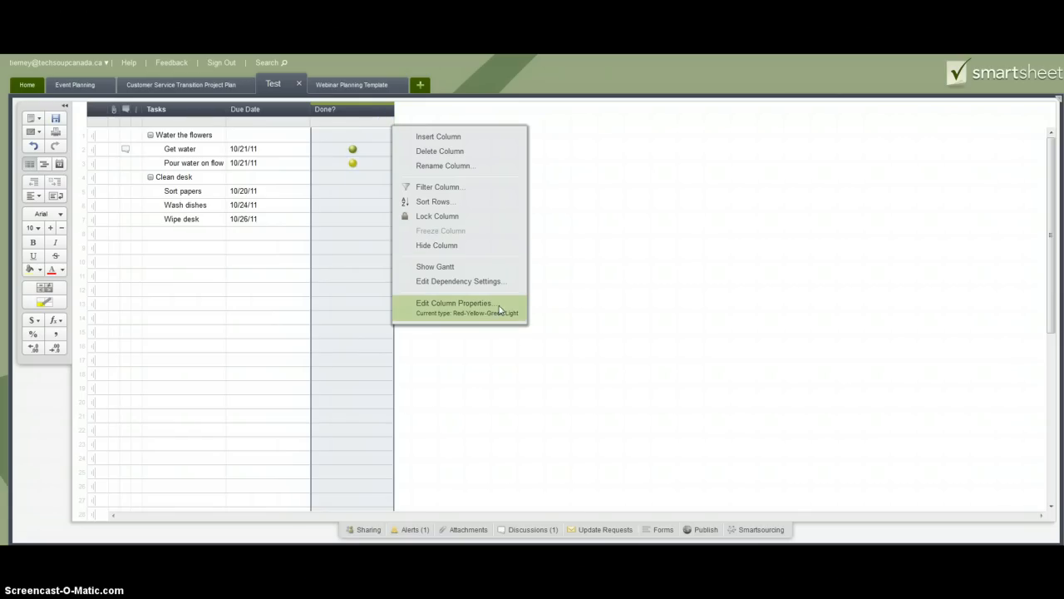
click(455, 303)
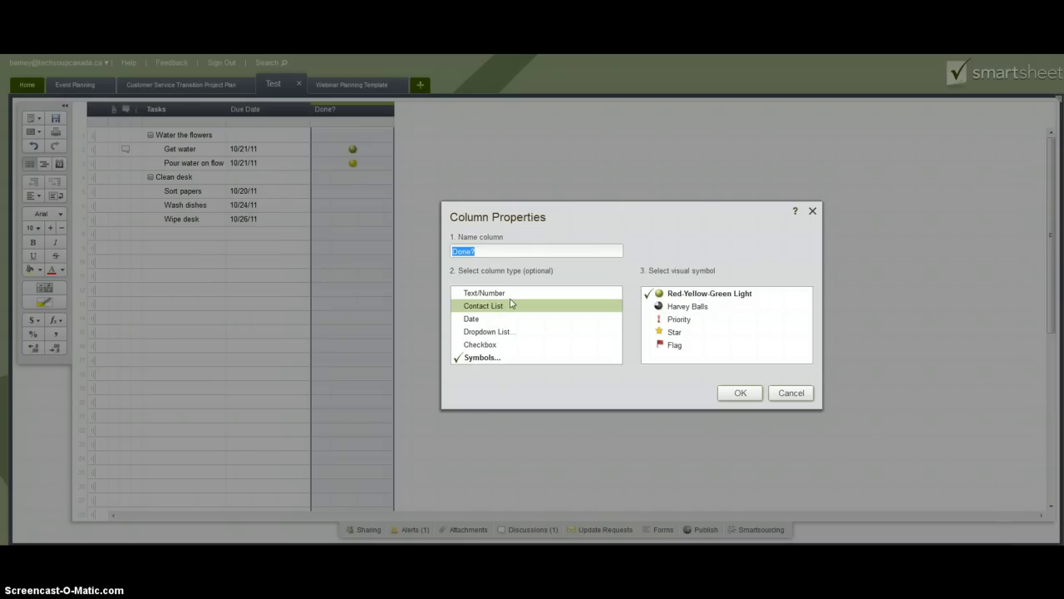
click(480, 344)
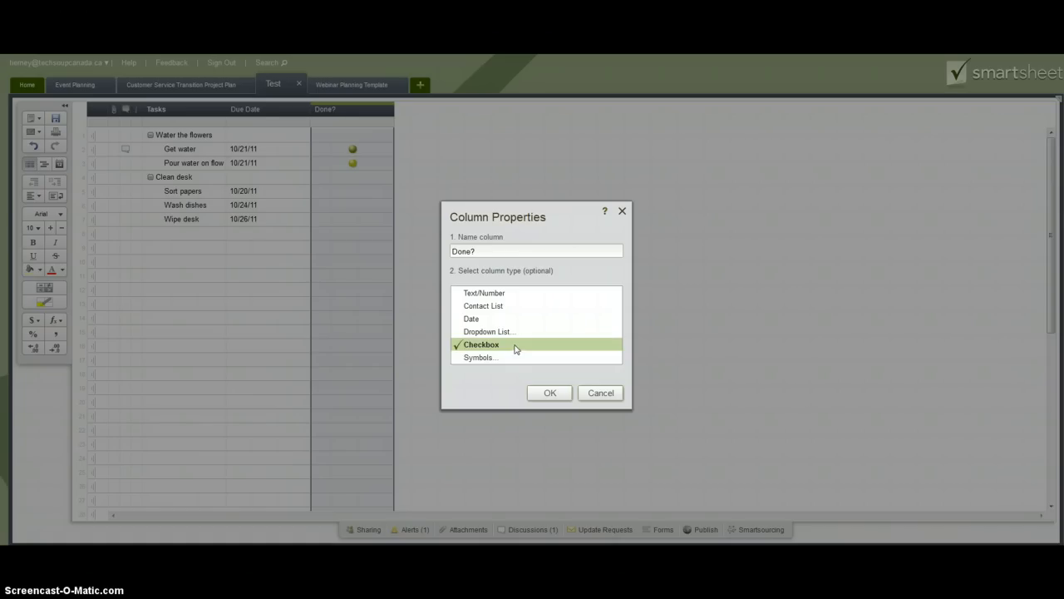
click(549, 393)
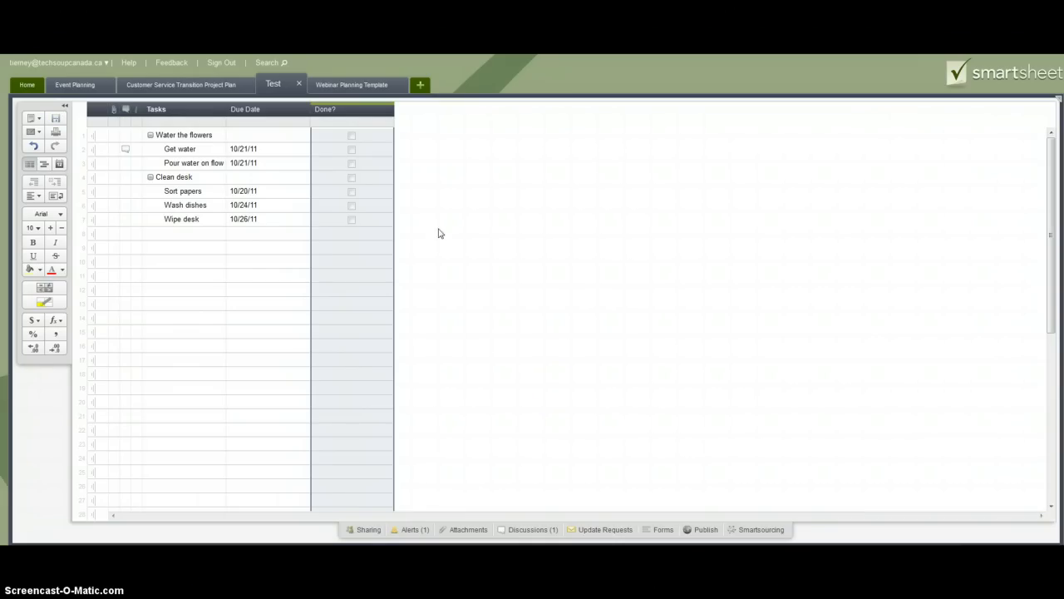
Tick the Done? checkboxes for Get water and Pour water on flow
click(351, 148)
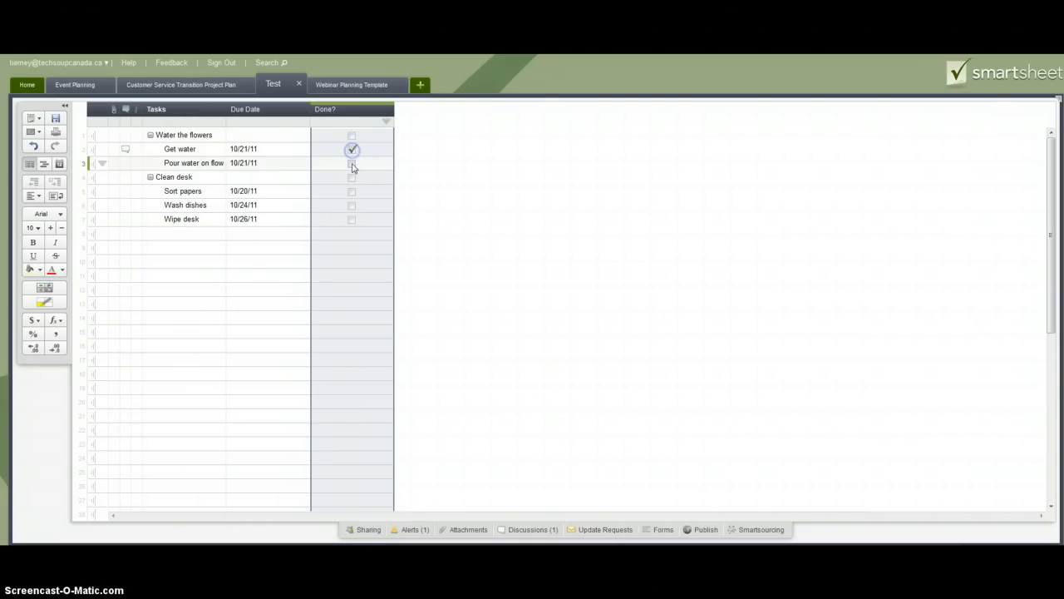
click(352, 149)
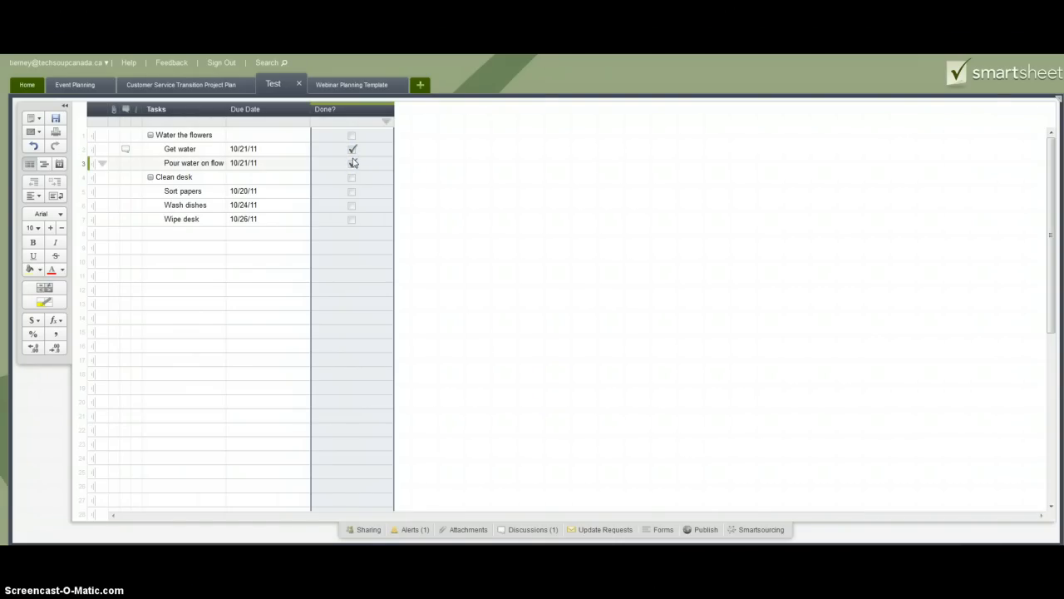
click(351, 162)
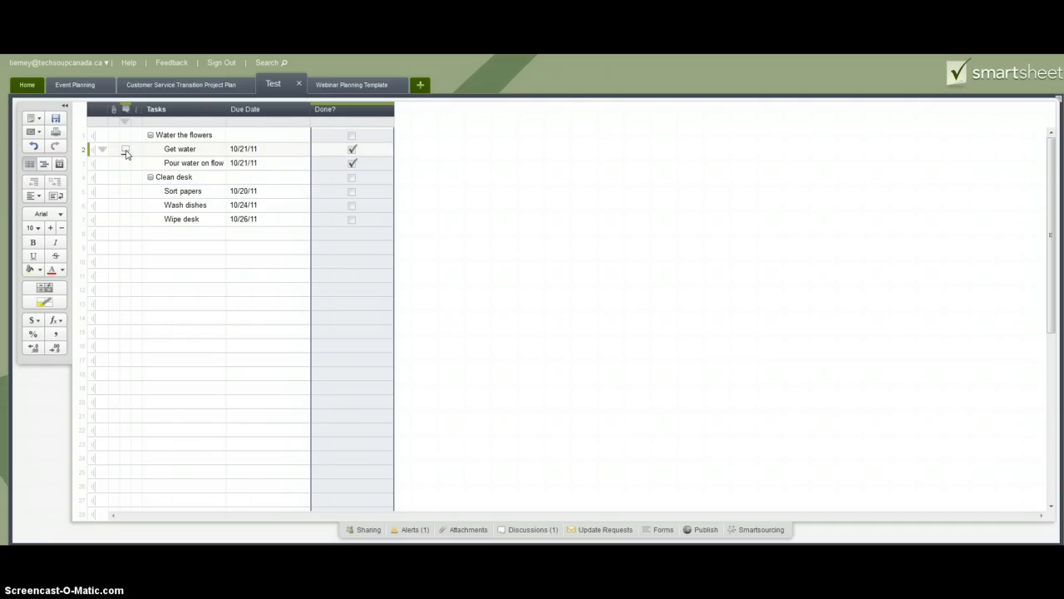
Save the comment 'Further note' on the Get water discussion and close the window
click(124, 149)
text(Further note)
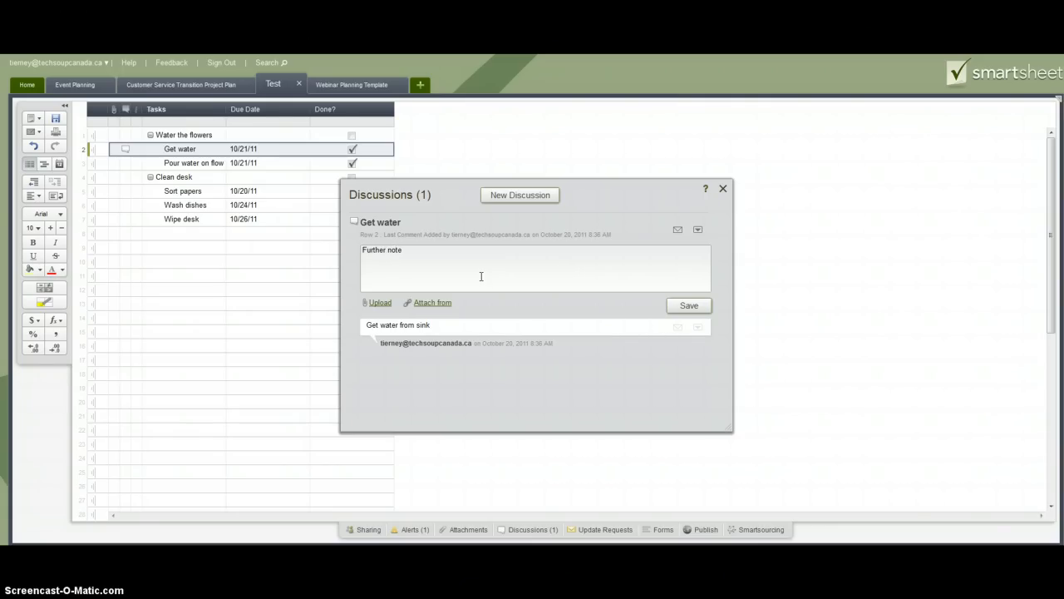
click(689, 305)
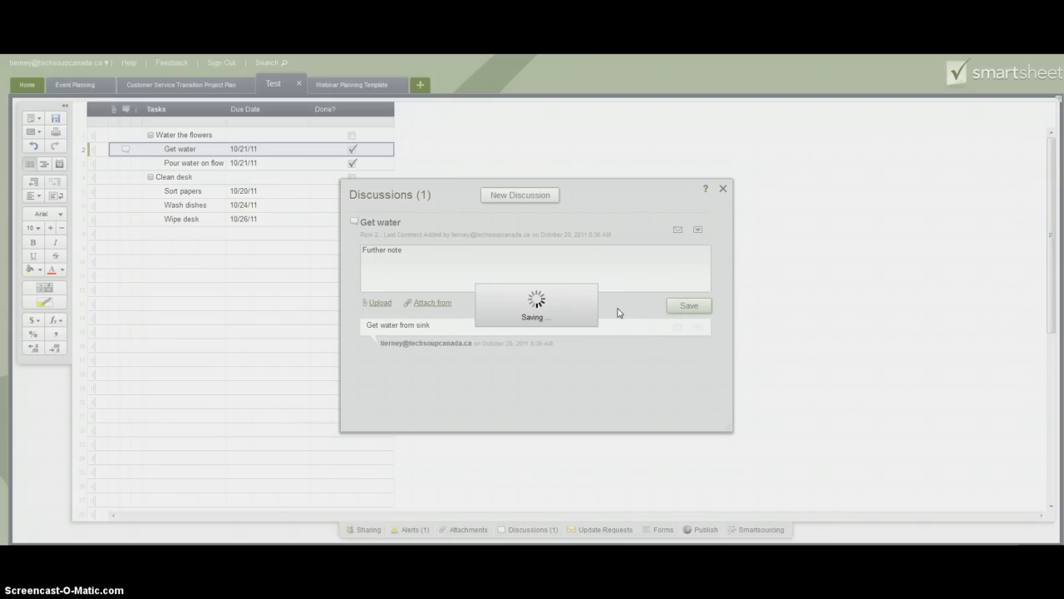
click(689, 305)
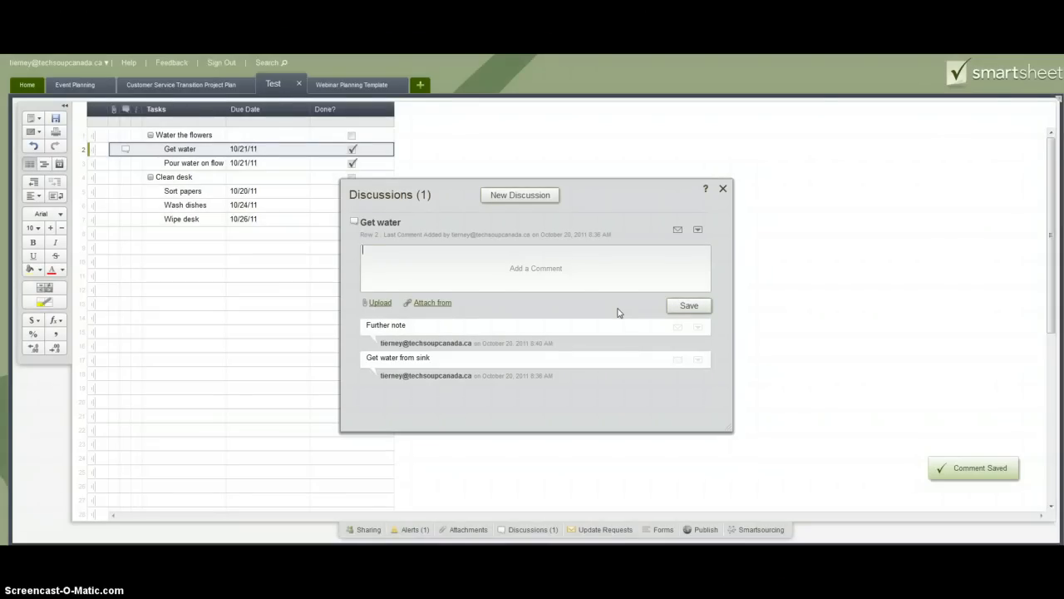
mouse_move(586, 320)
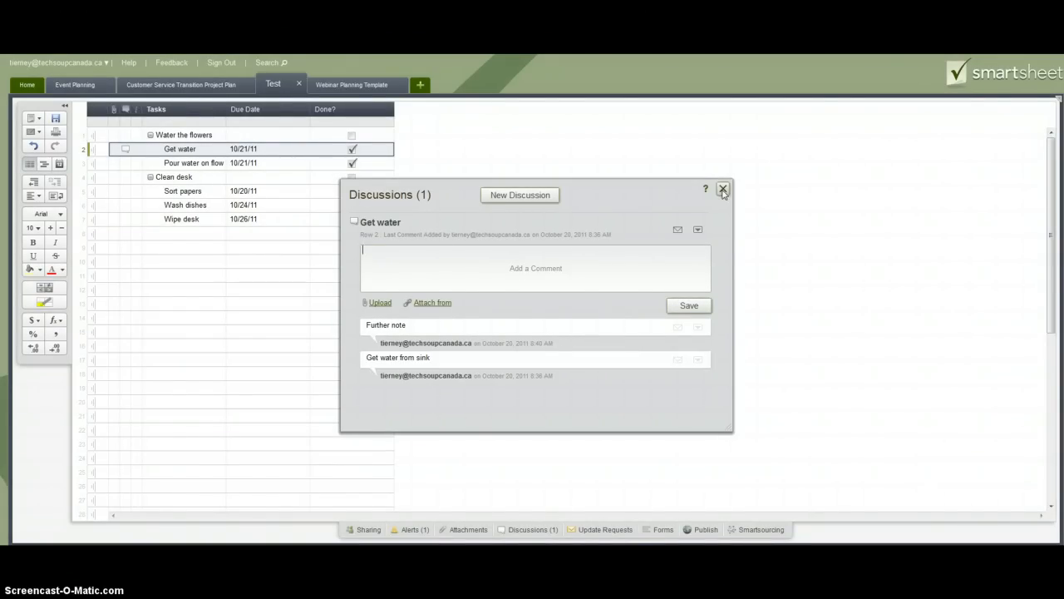
click(722, 190)
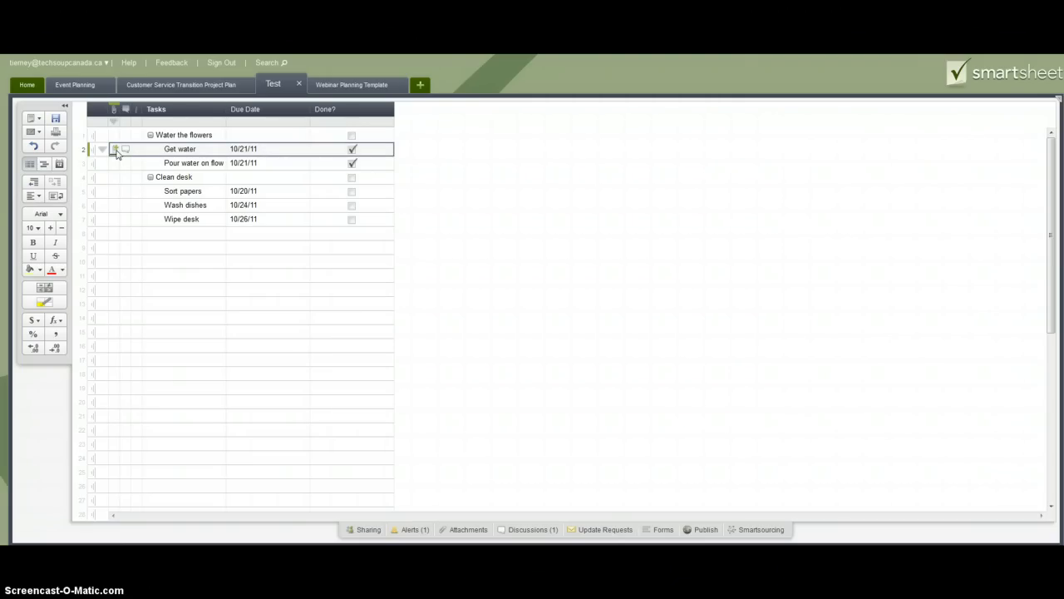
click(124, 148)
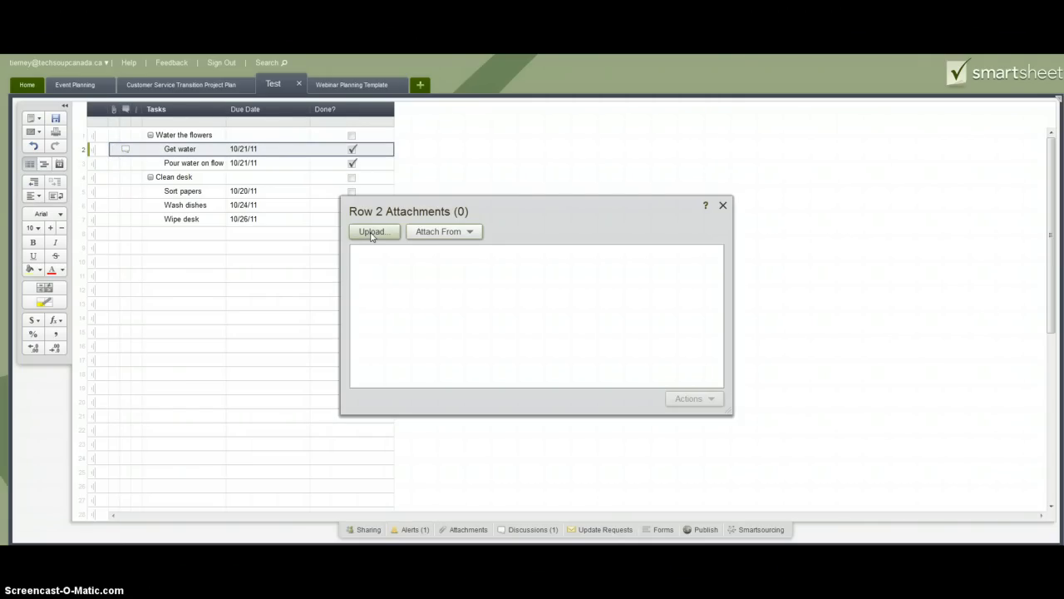
click(444, 232)
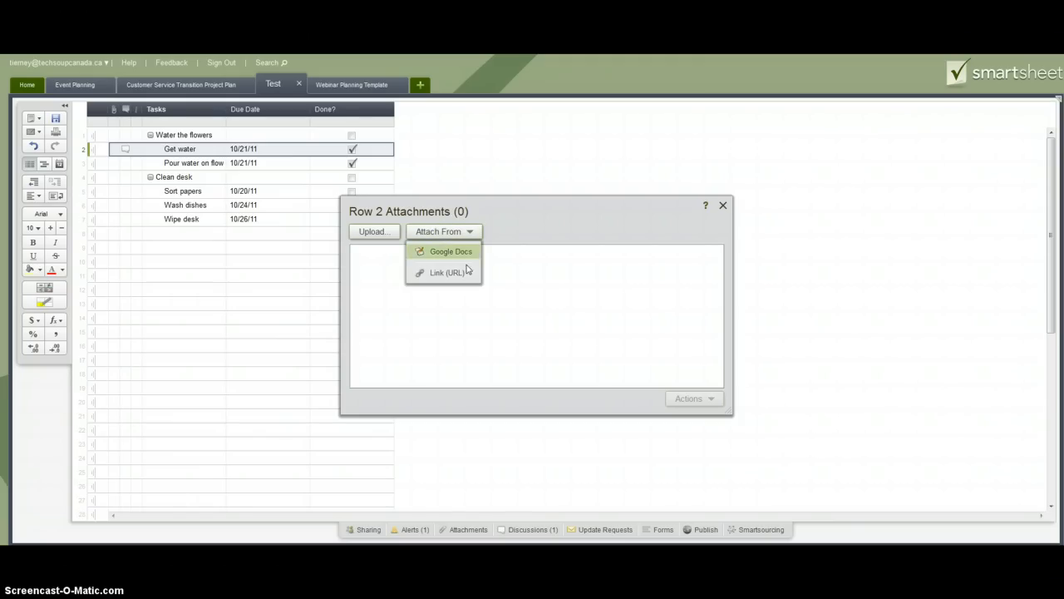
mouse_move(468, 256)
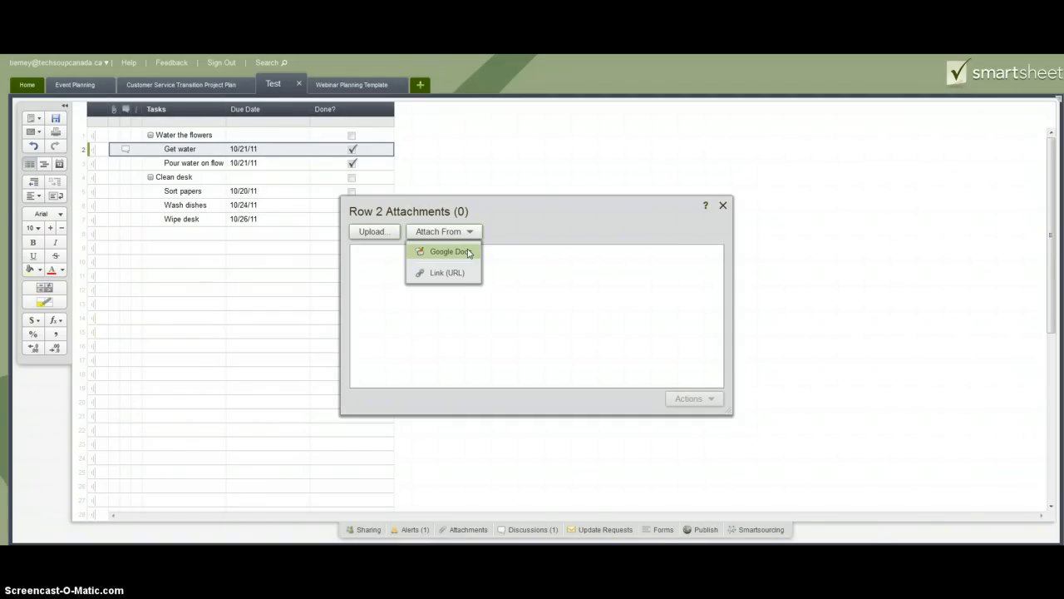
click(446, 272)
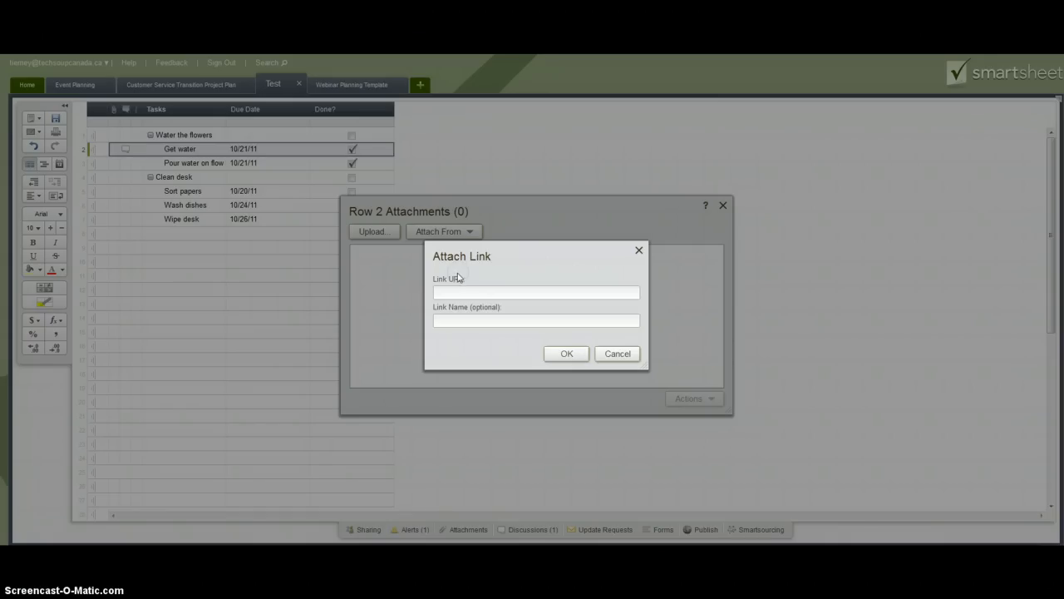
mouse_move(470, 283)
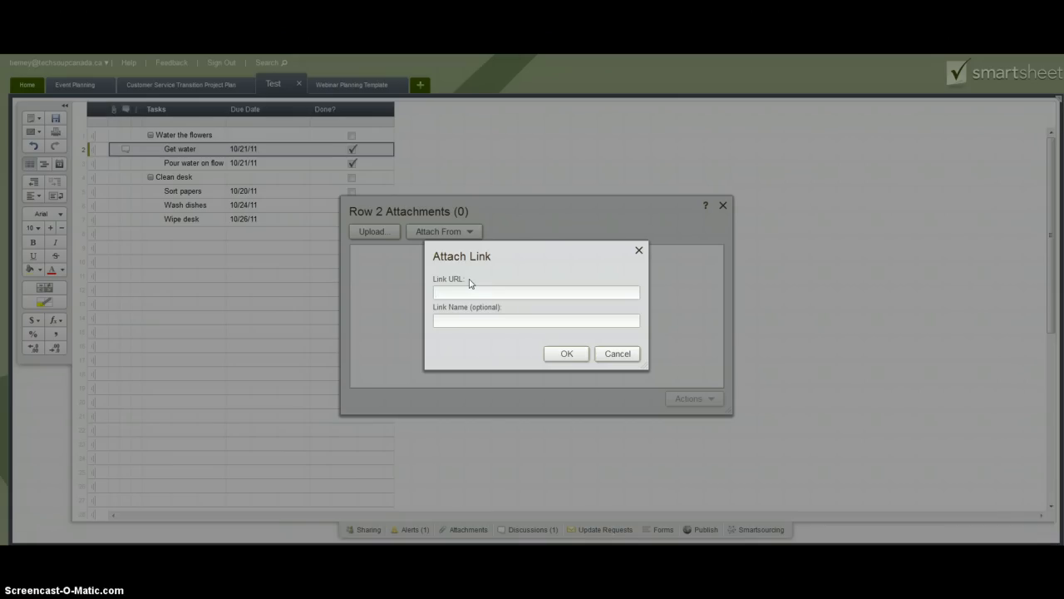
text(www.techsoupcanada)
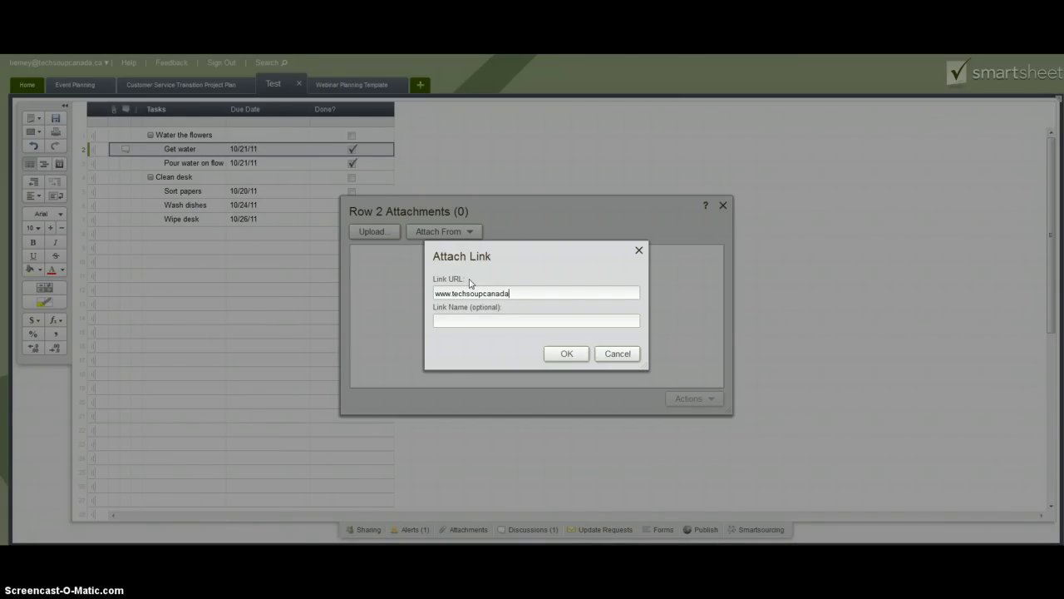
click(566, 353)
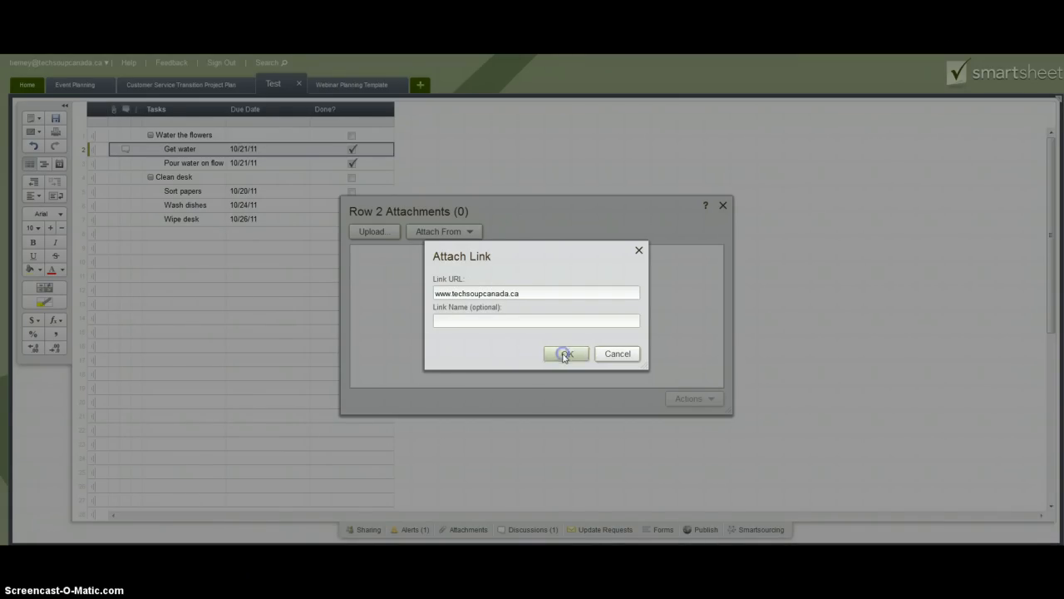
click(566, 353)
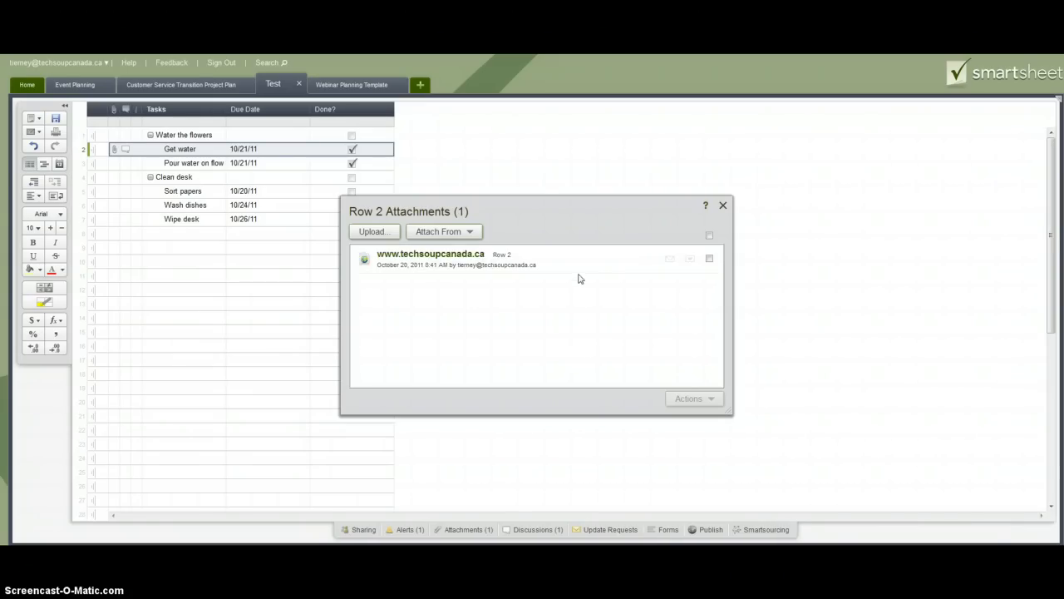
mouse_move(723, 205)
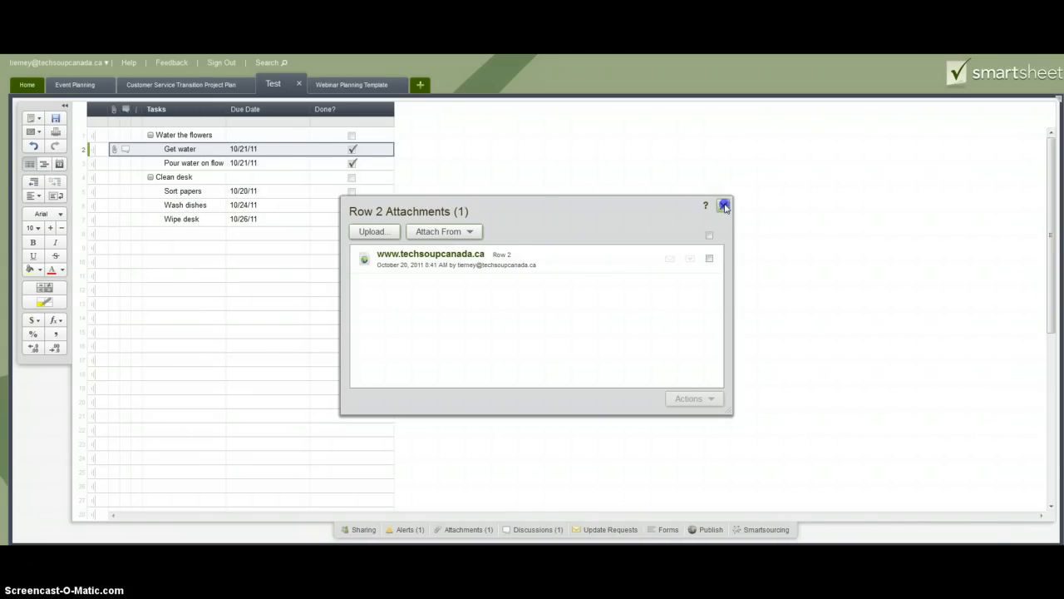
click(723, 205)
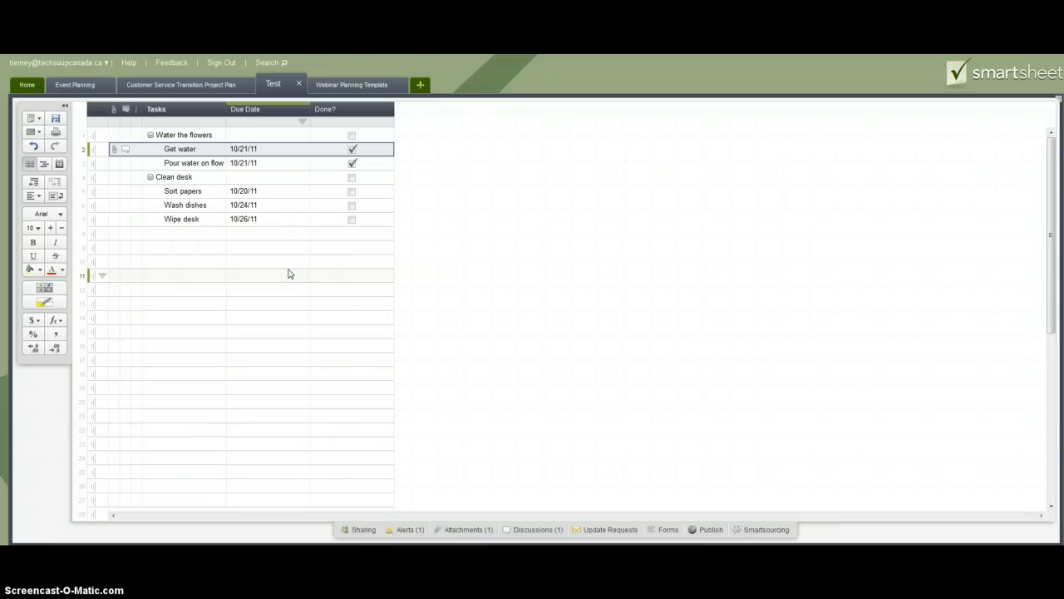
click(298, 289)
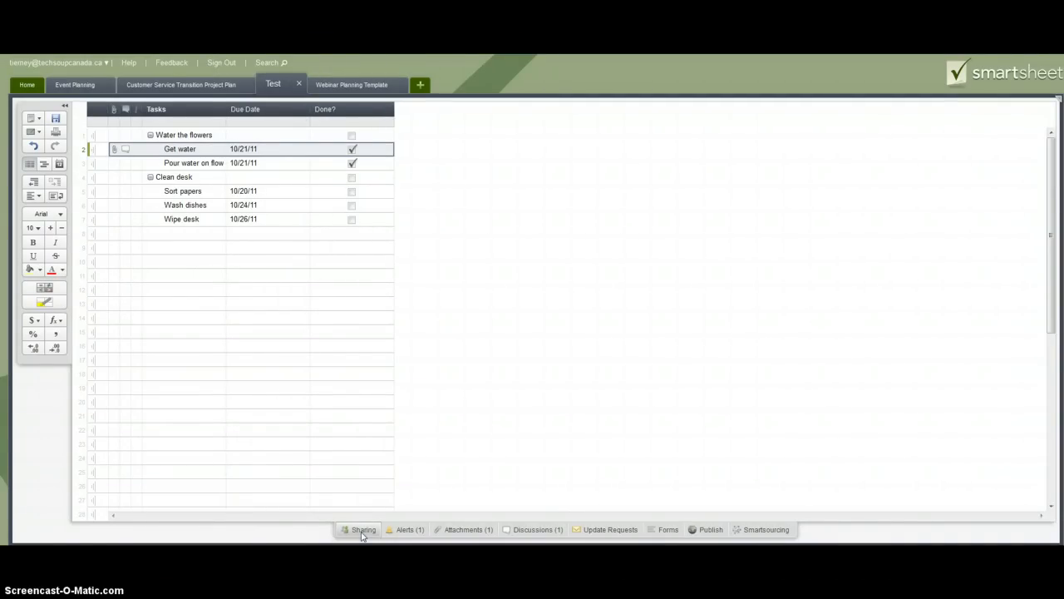
mouse_move(363, 530)
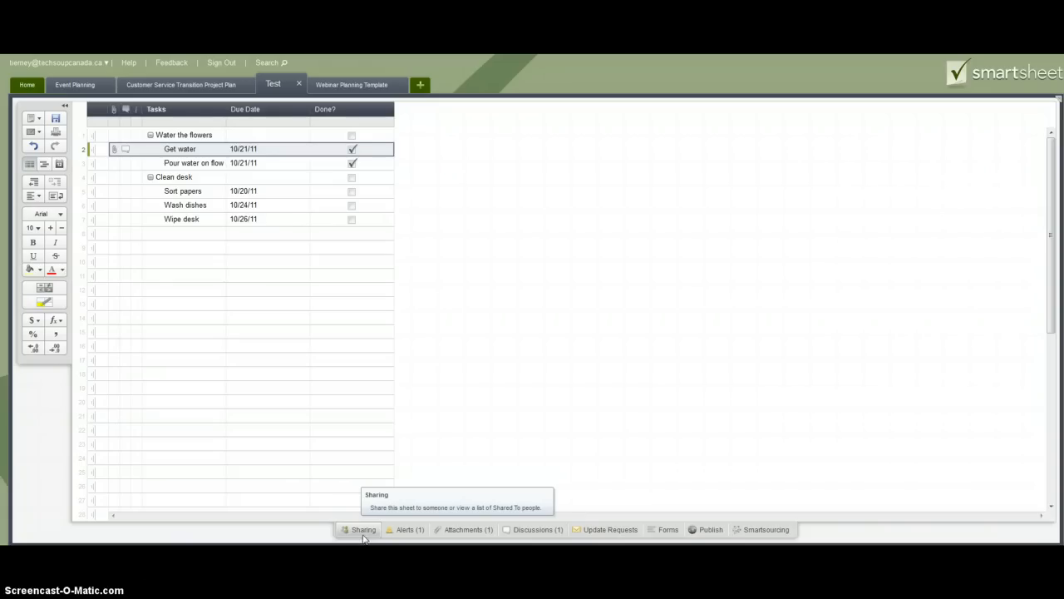
click(358, 529)
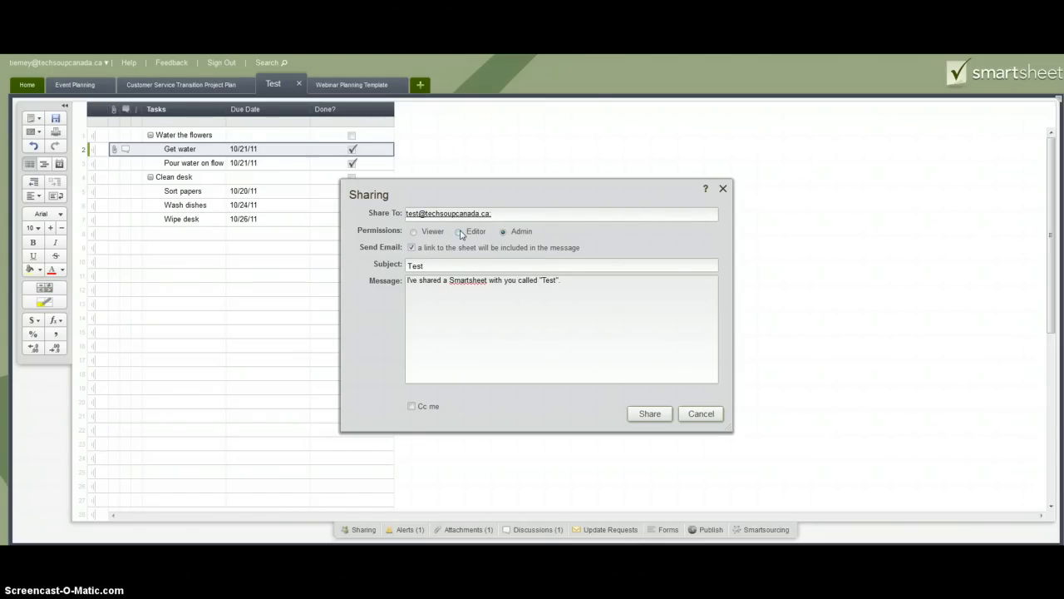
Share the Test sheet with Editor permission and close the sharing window
click(457, 231)
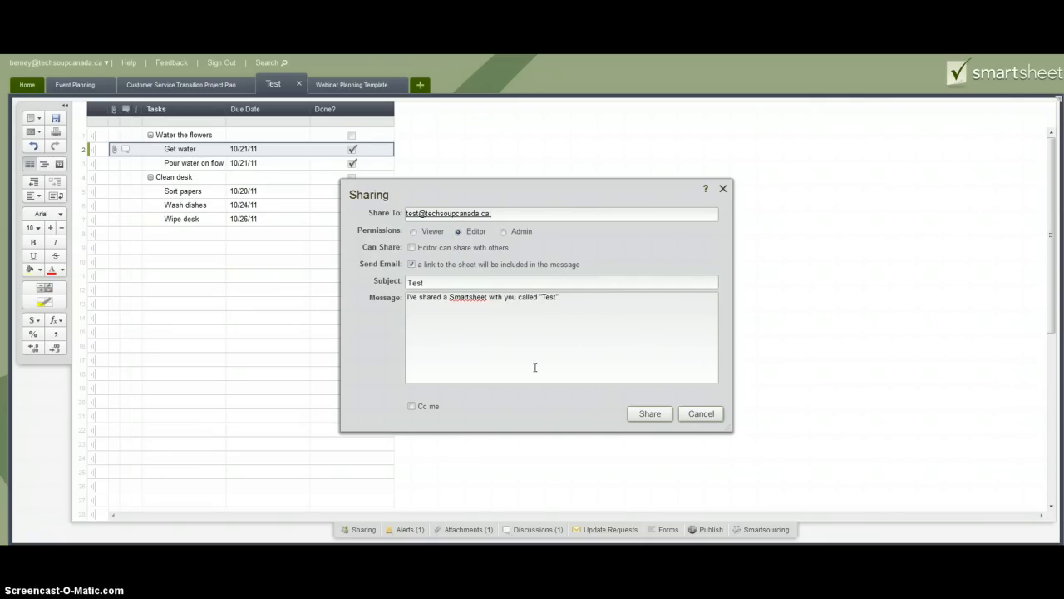
click(649, 413)
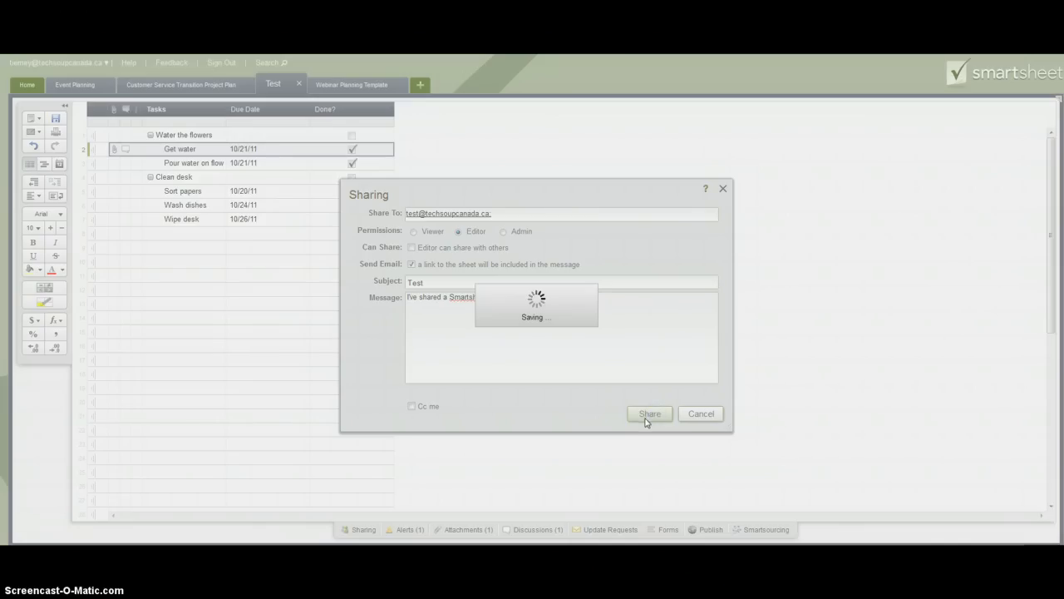
click(650, 414)
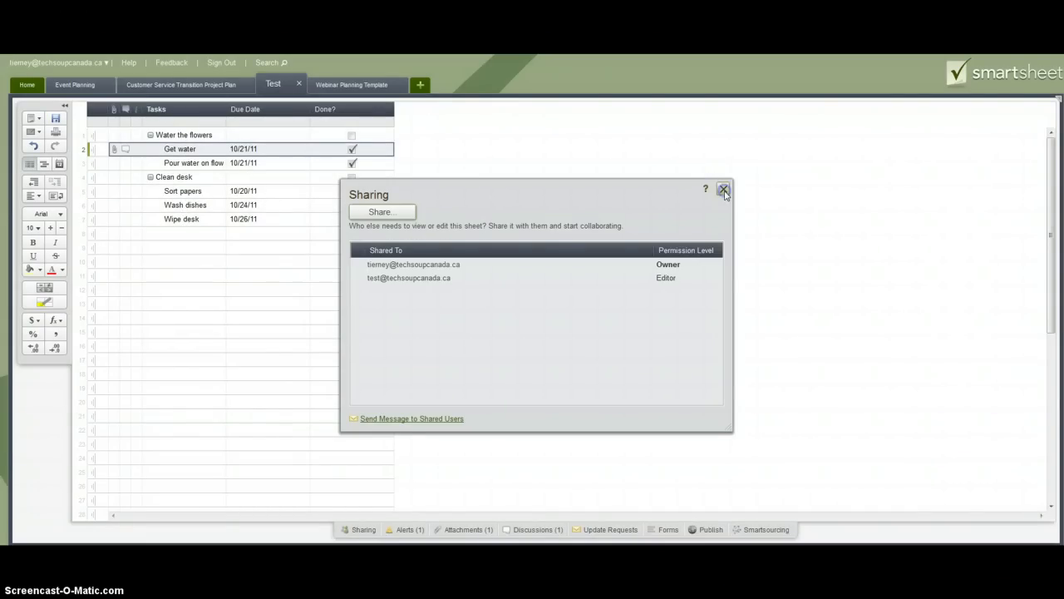
click(722, 190)
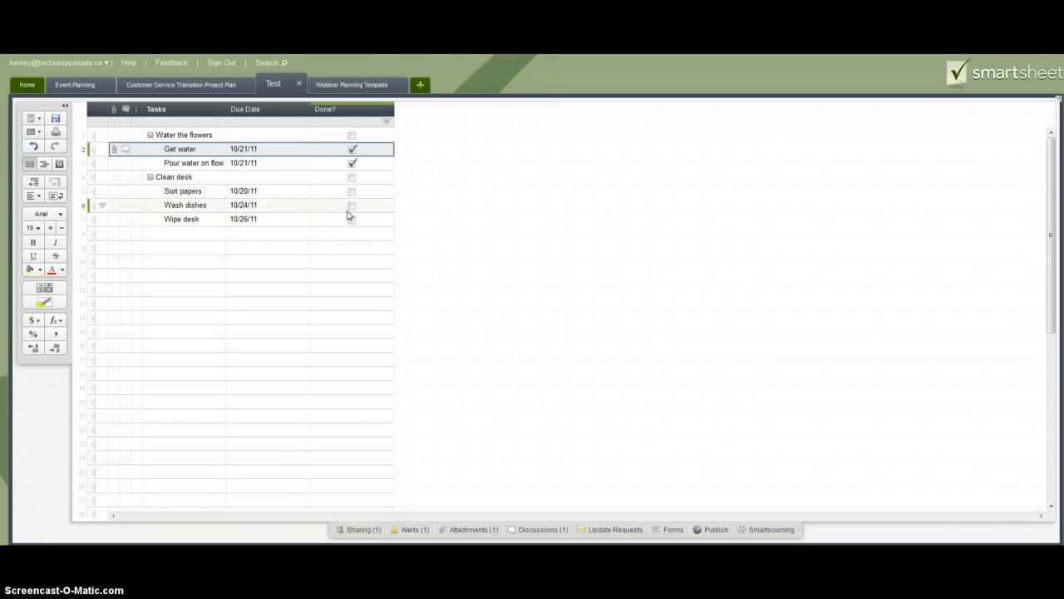
Tick the Done? checkboxes for Sort papers and Wash dishes
click(352, 191)
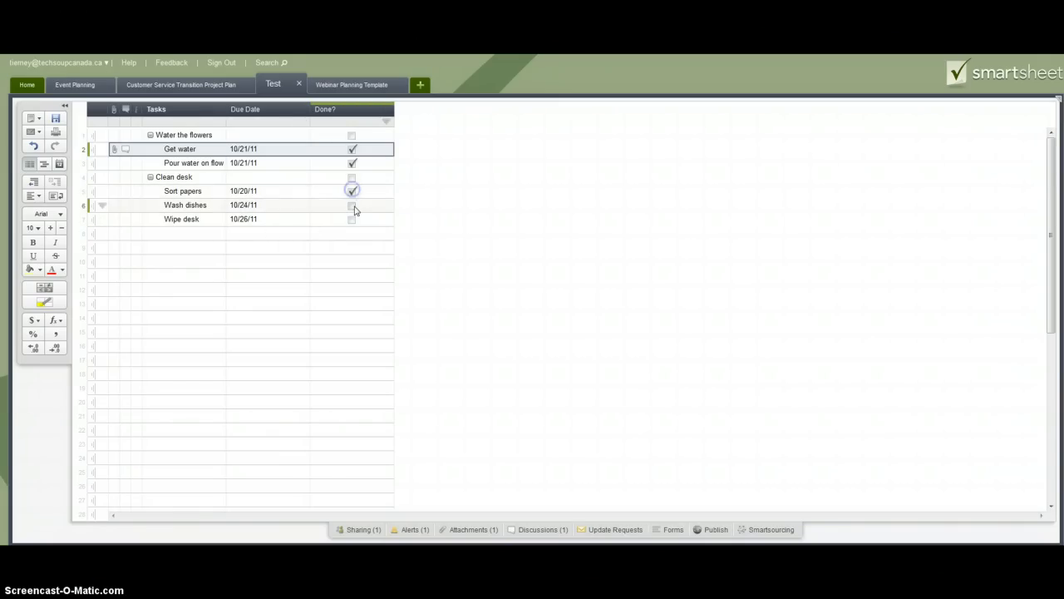
click(351, 206)
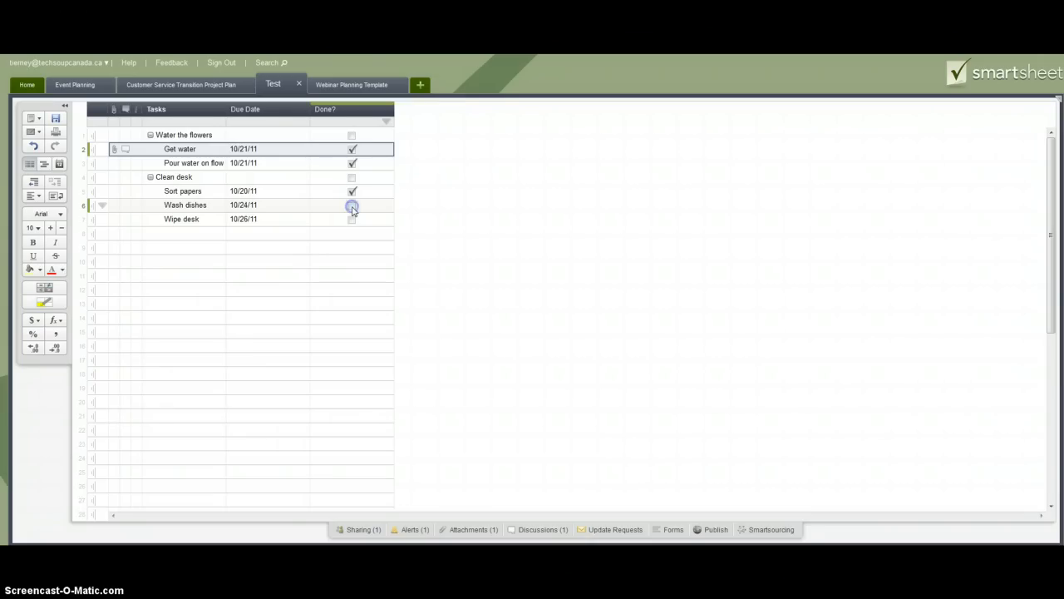
click(352, 205)
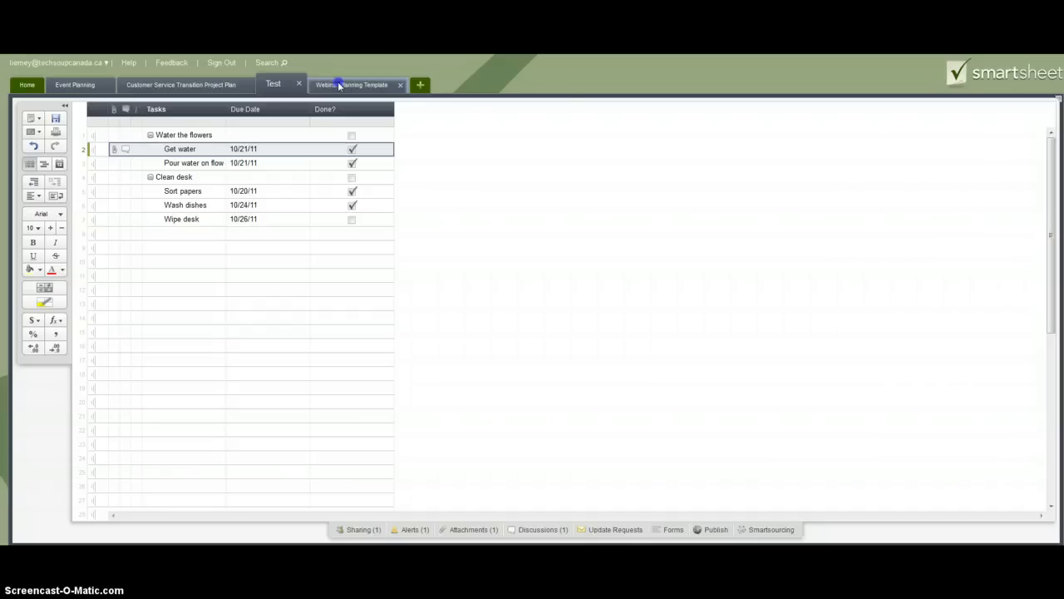
click(351, 84)
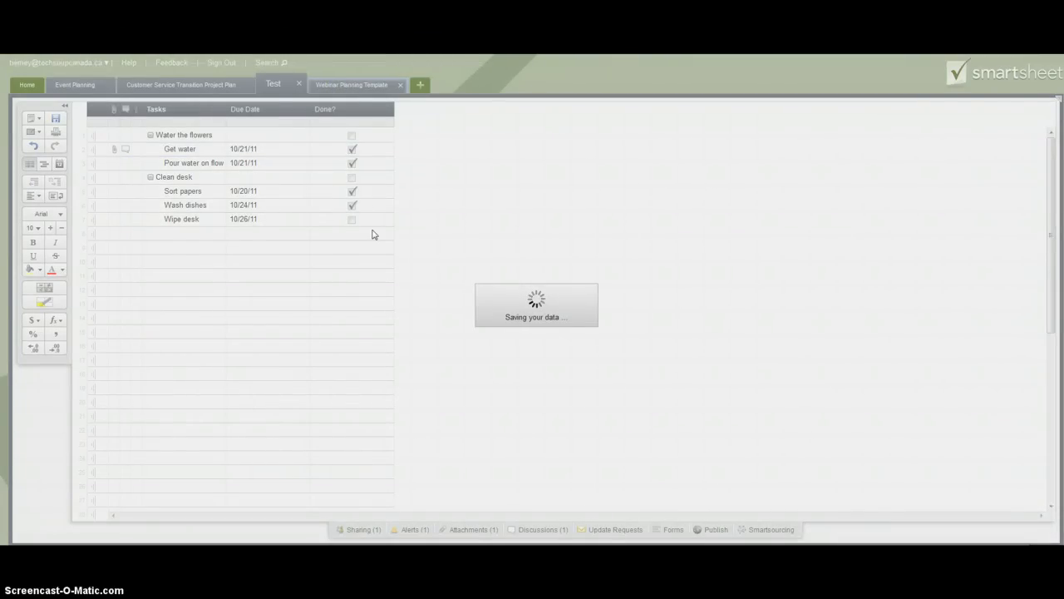
click(351, 84)
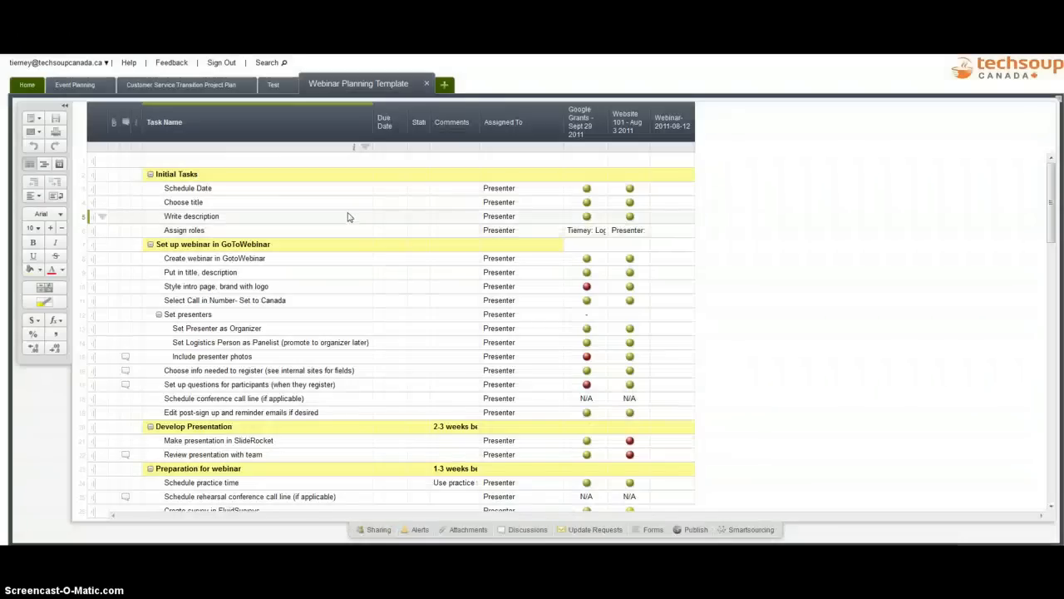
click(176, 173)
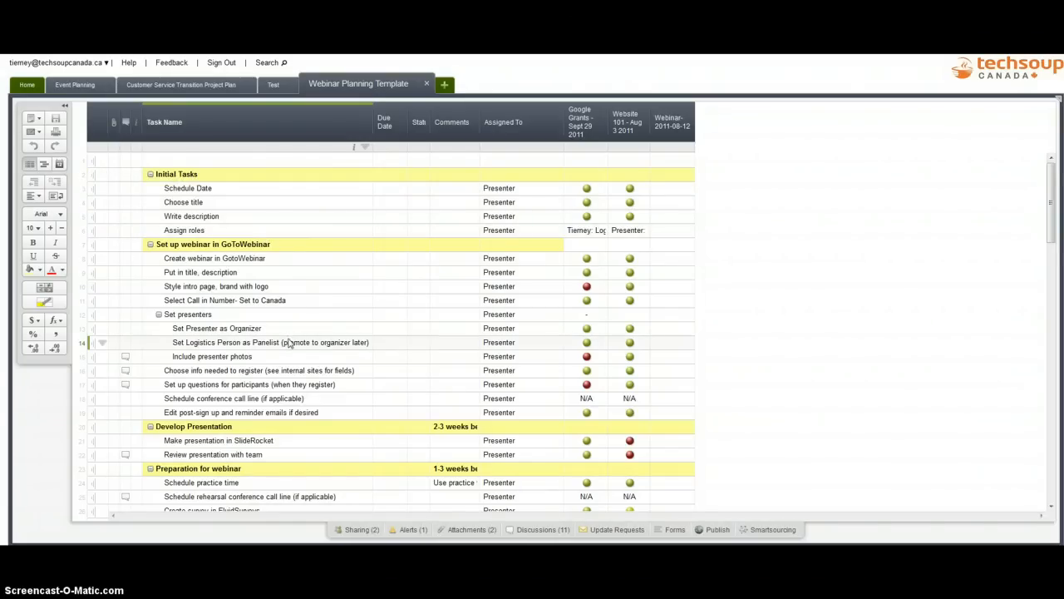
scroll(down, 3)
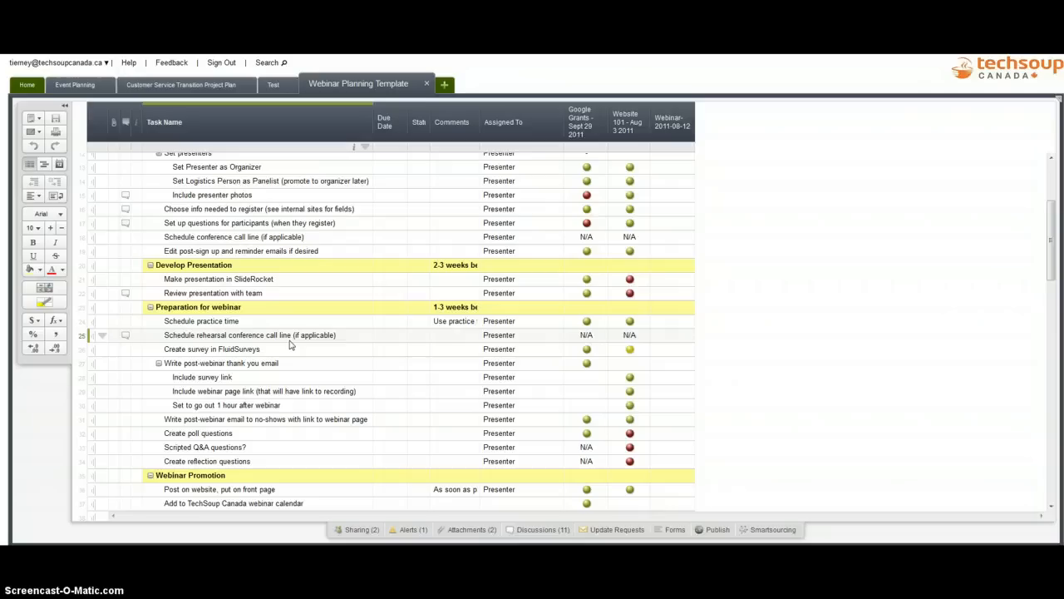
scroll(down, 3)
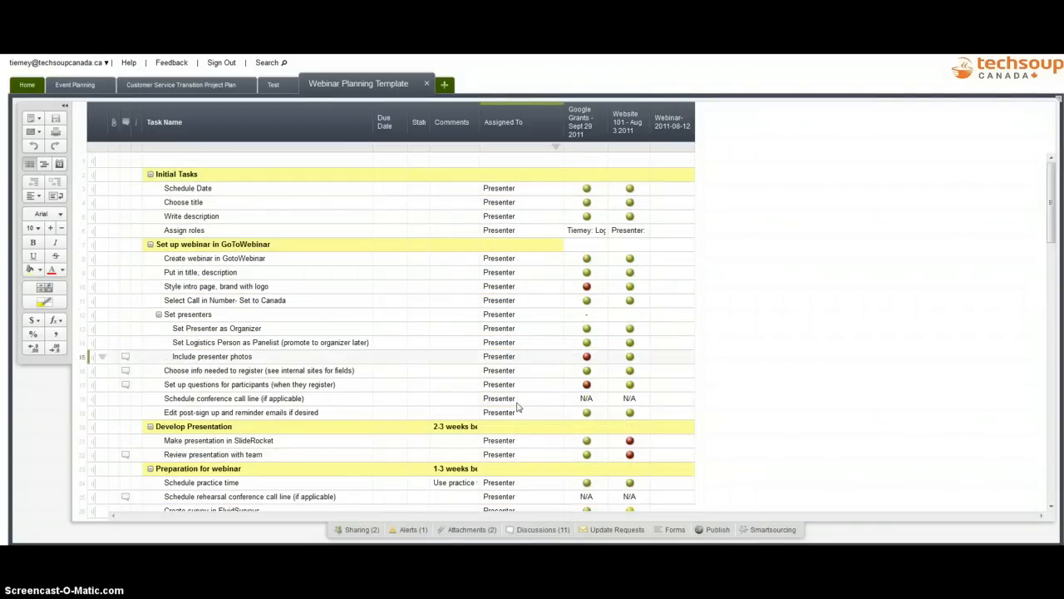
scroll(down, 3)
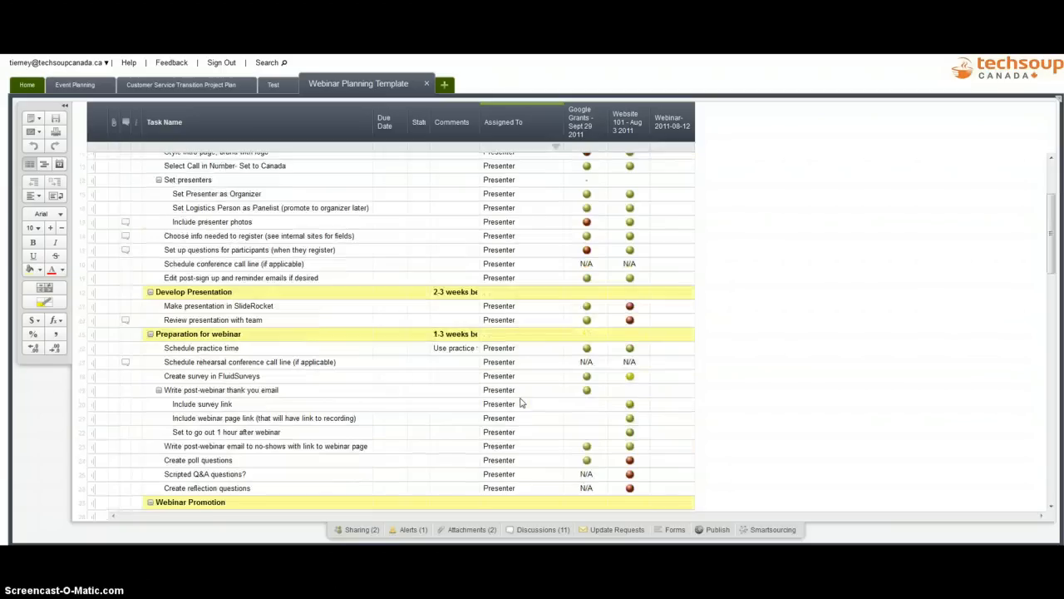
scroll(down, 3)
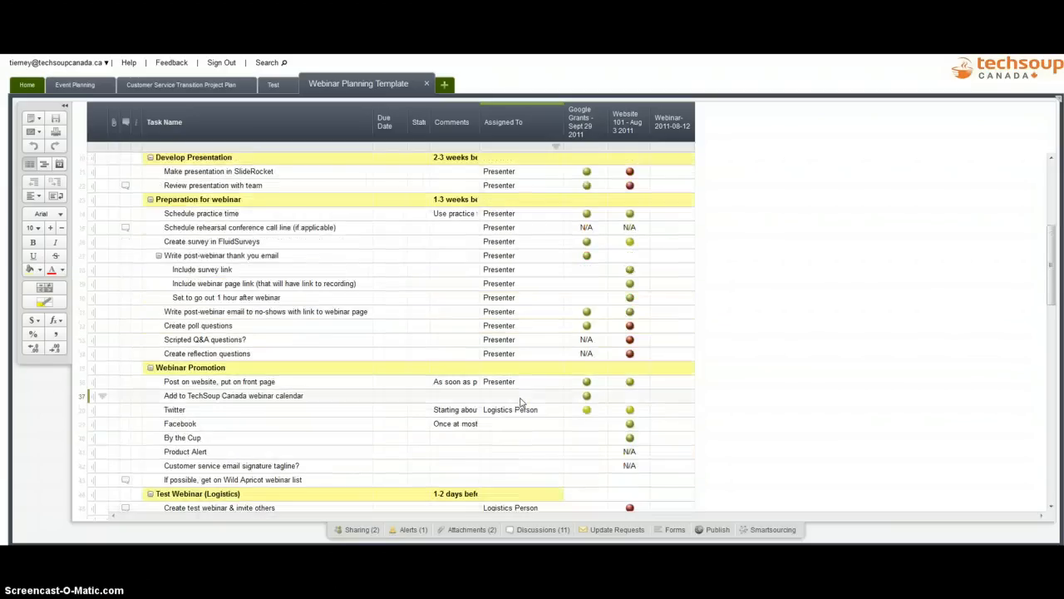
scroll(down, 3)
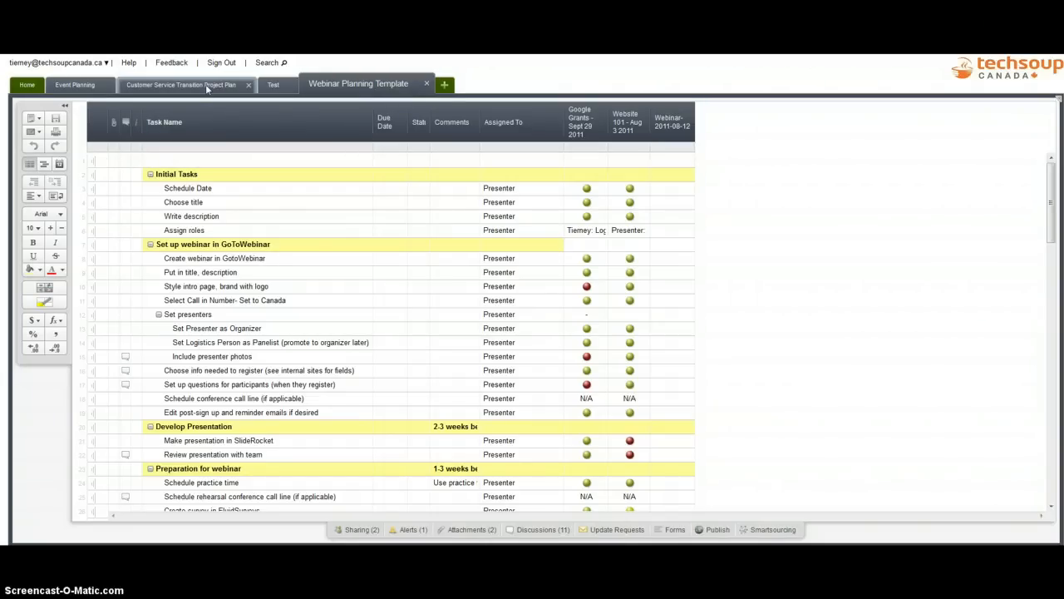
Open the Customer Service Transition Project Plan sheet and view an Assigned To dropdown
click(182, 84)
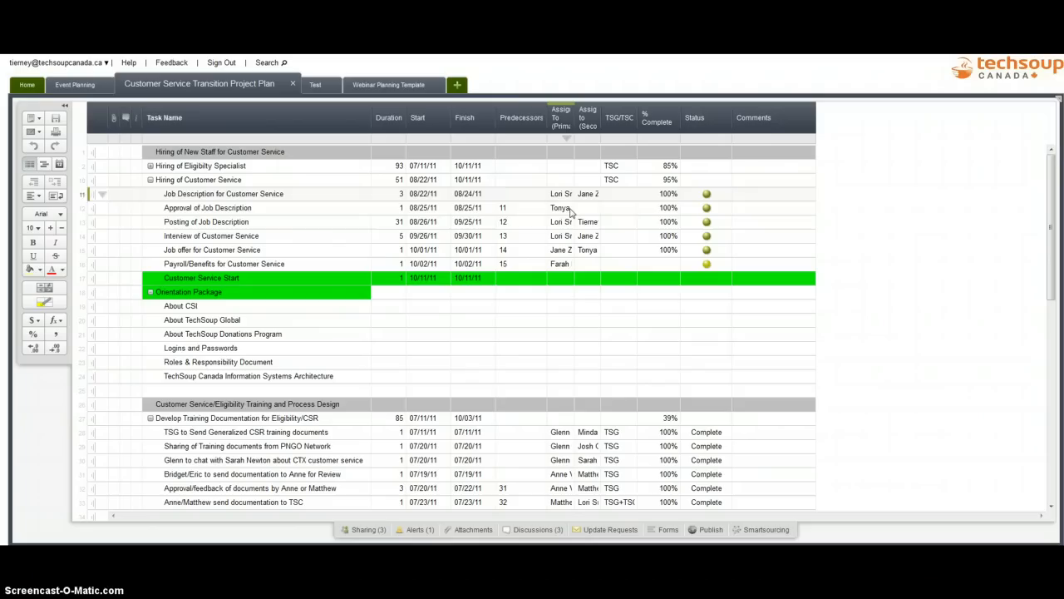
click(561, 194)
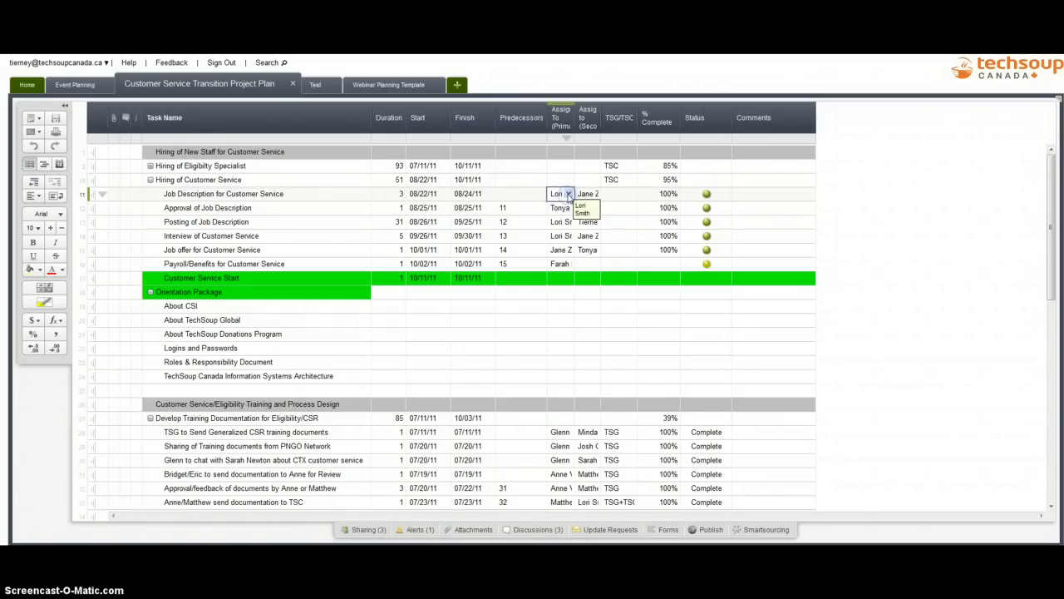
click(570, 194)
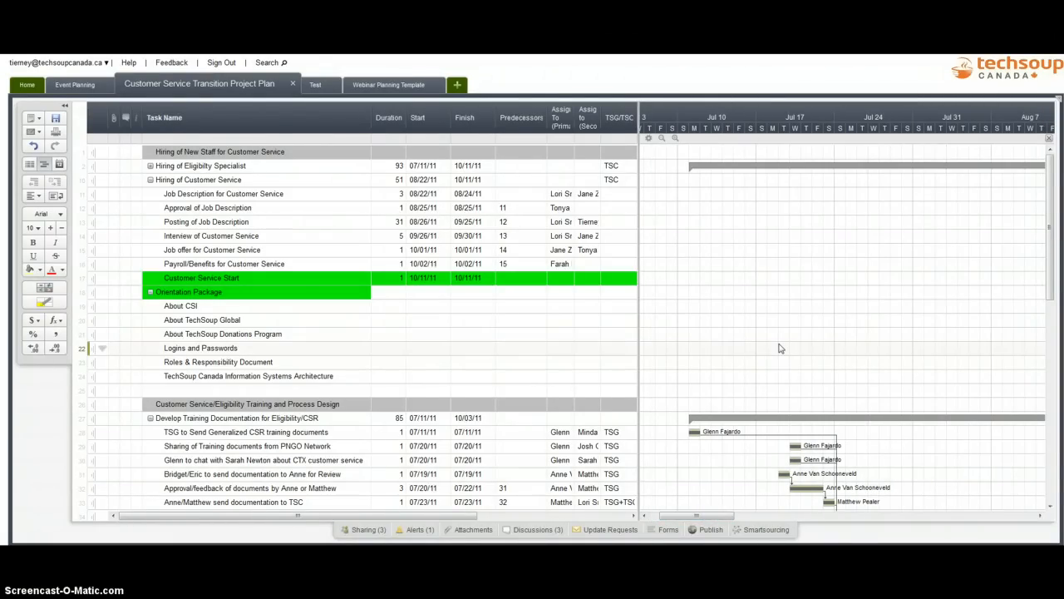
Scroll down the Gantt view to the later training tasks and Finish Training Manual
scroll(down, 3)
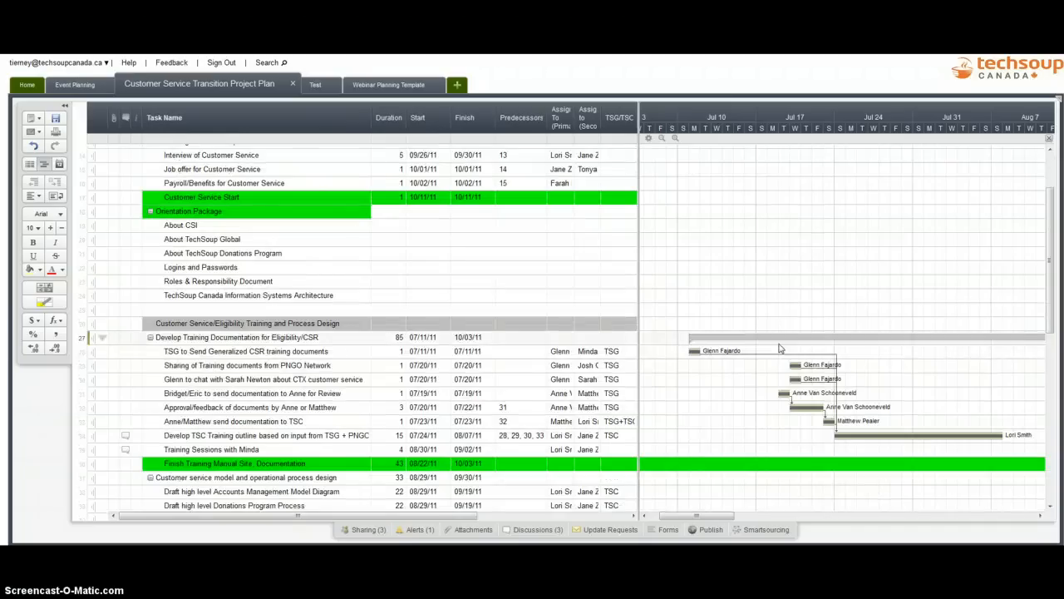
scroll(down, 3)
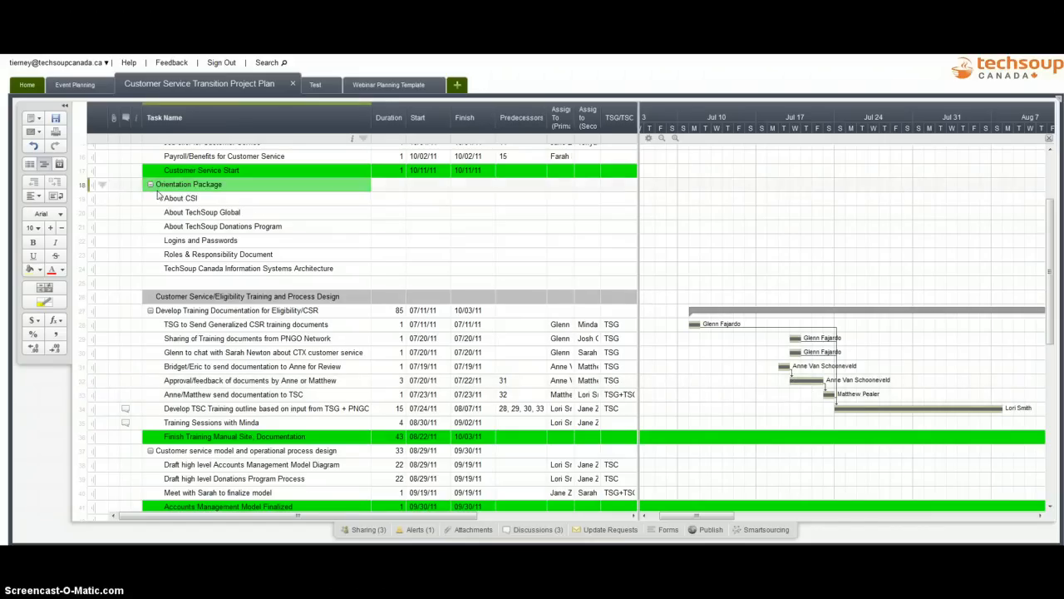
mouse_move(59, 163)
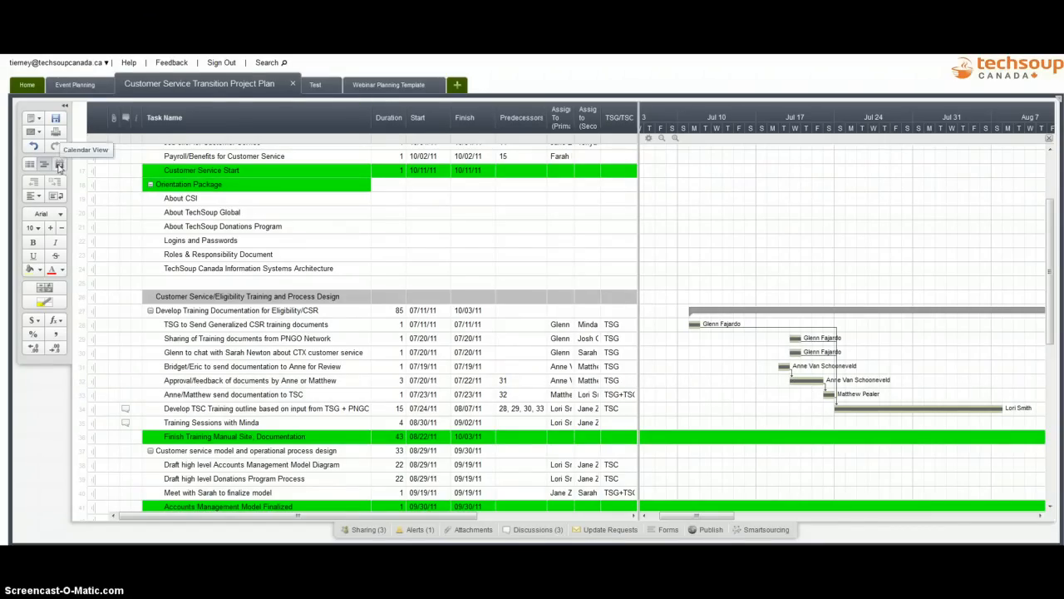
Show the project plan in Calendar View, stepped back to August 2011
click(60, 164)
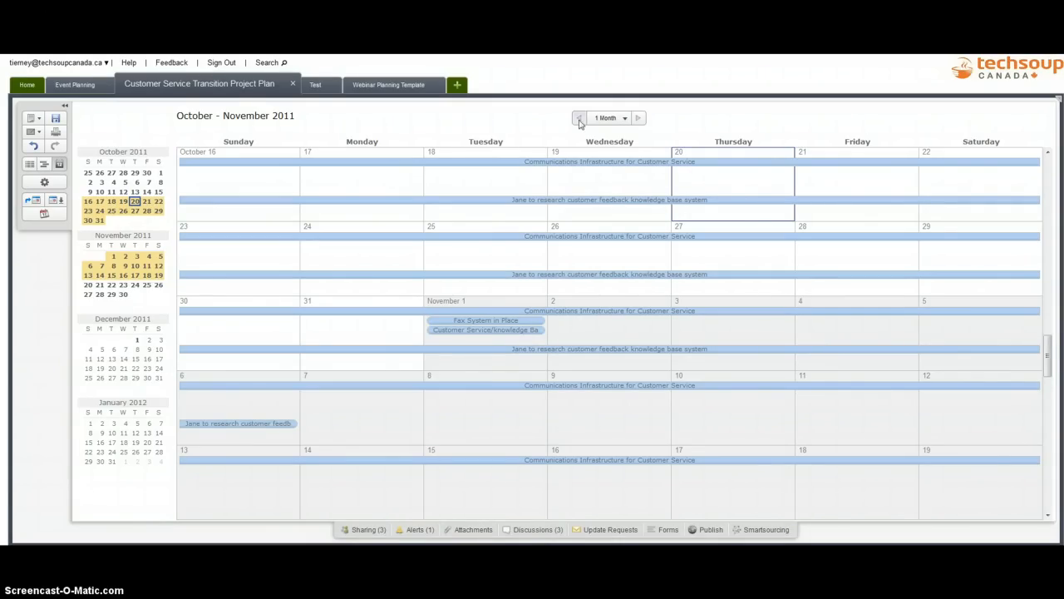
mouse_move(579, 117)
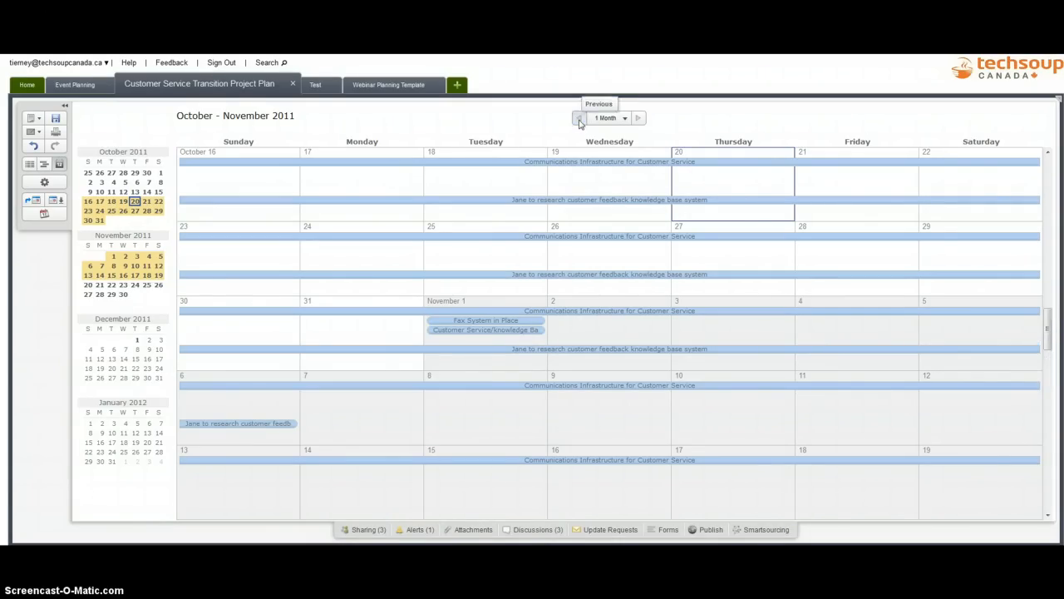
click(580, 117)
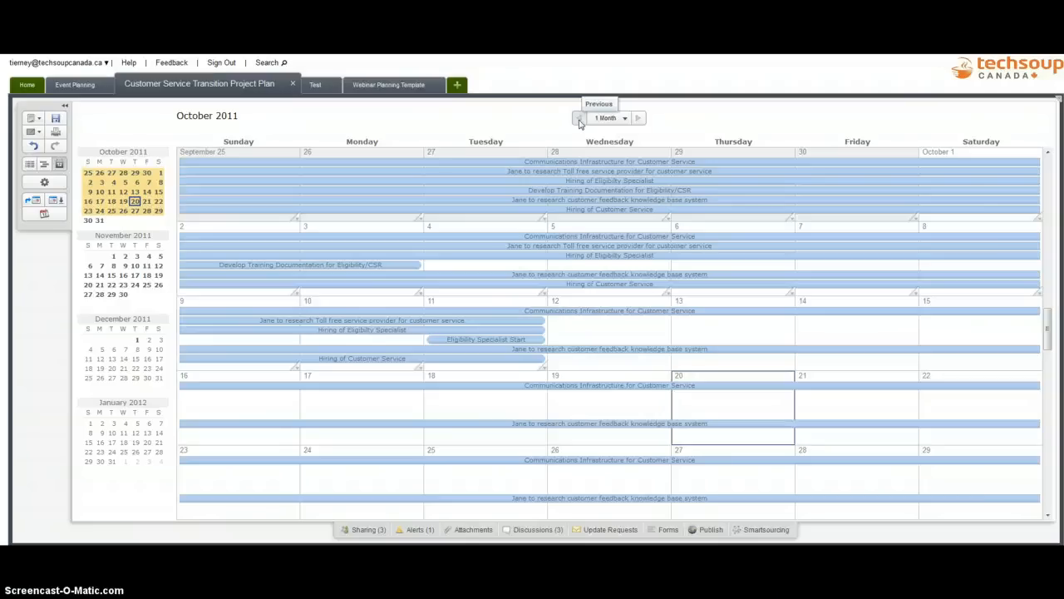
click(580, 117)
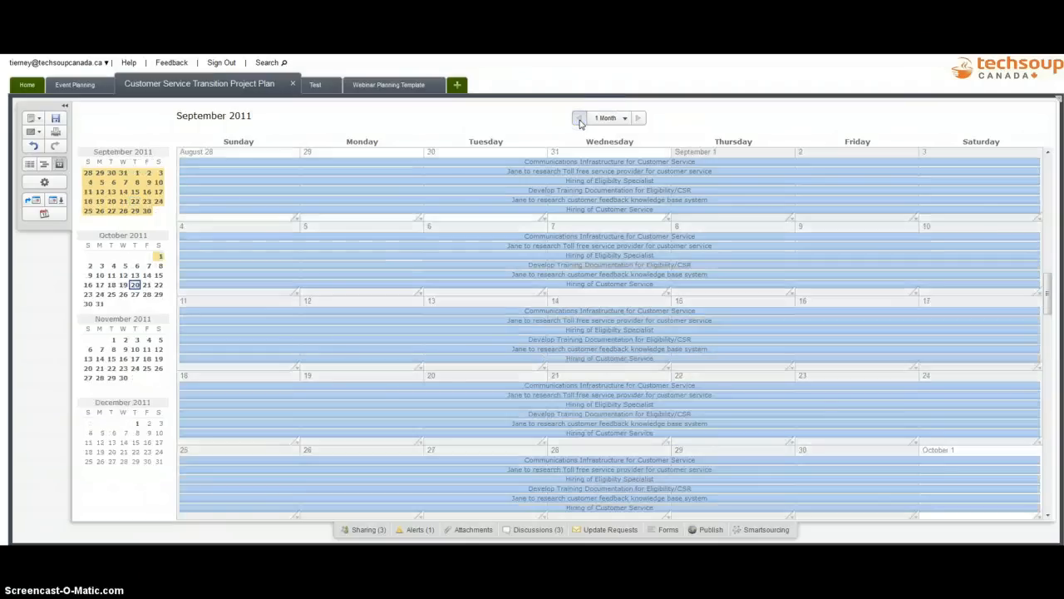
click(579, 118)
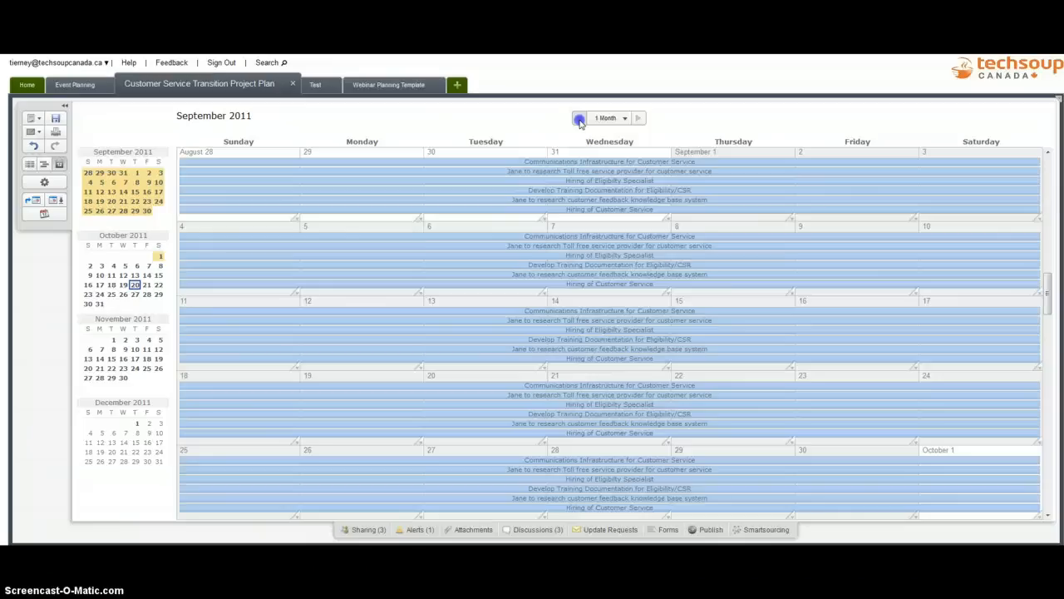
click(579, 117)
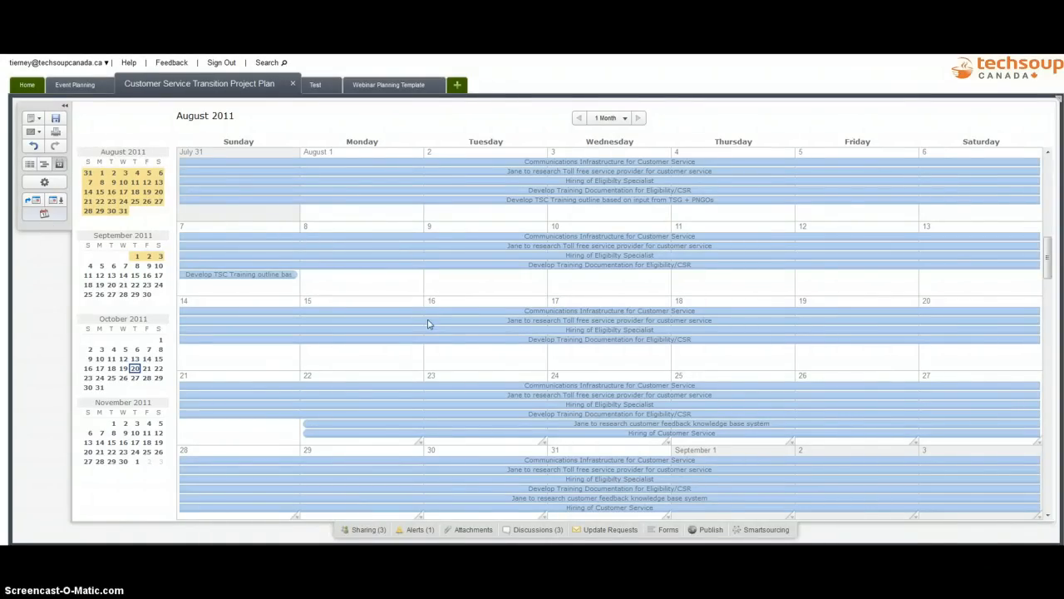
mouse_move(182, 233)
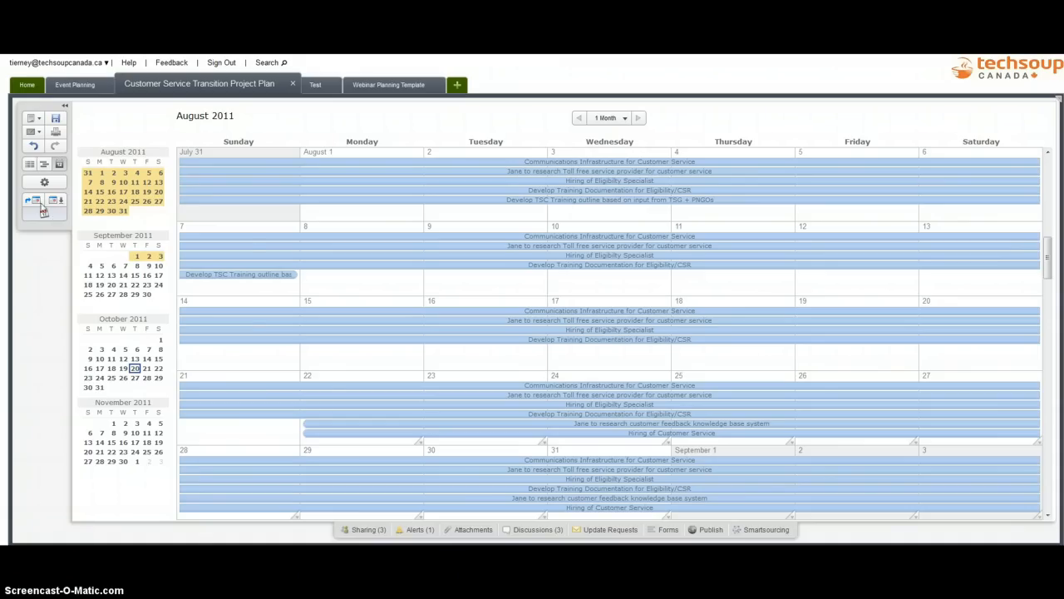
mouse_move(35, 200)
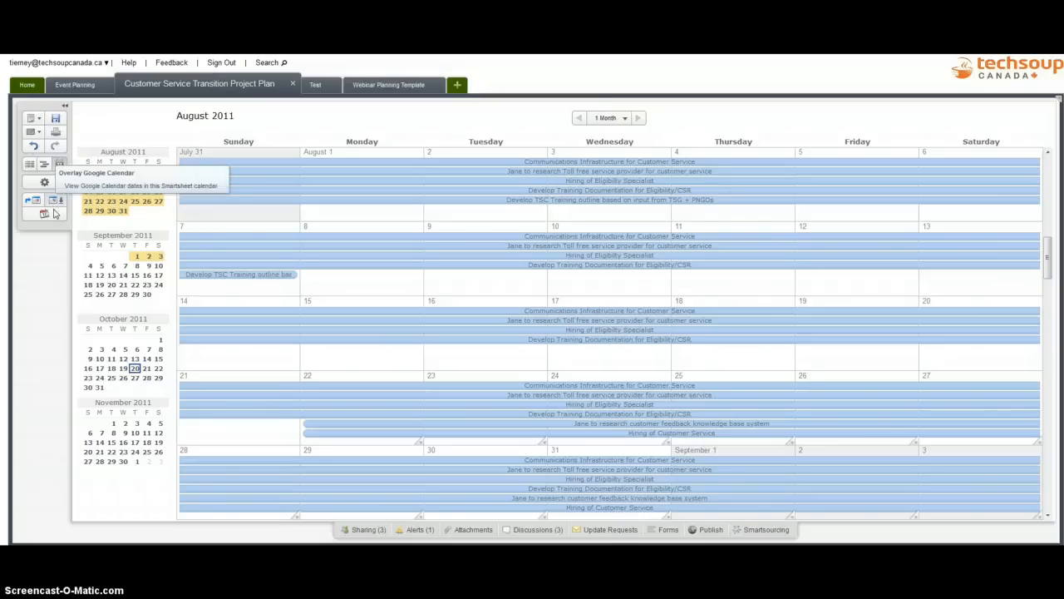
mouse_move(44, 213)
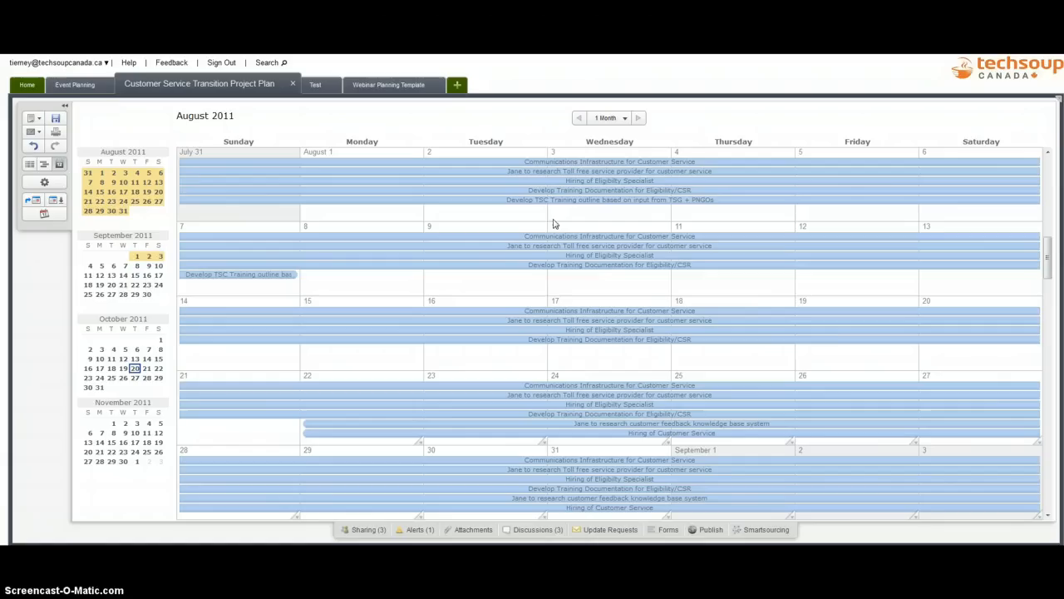
mouse_move(500, 288)
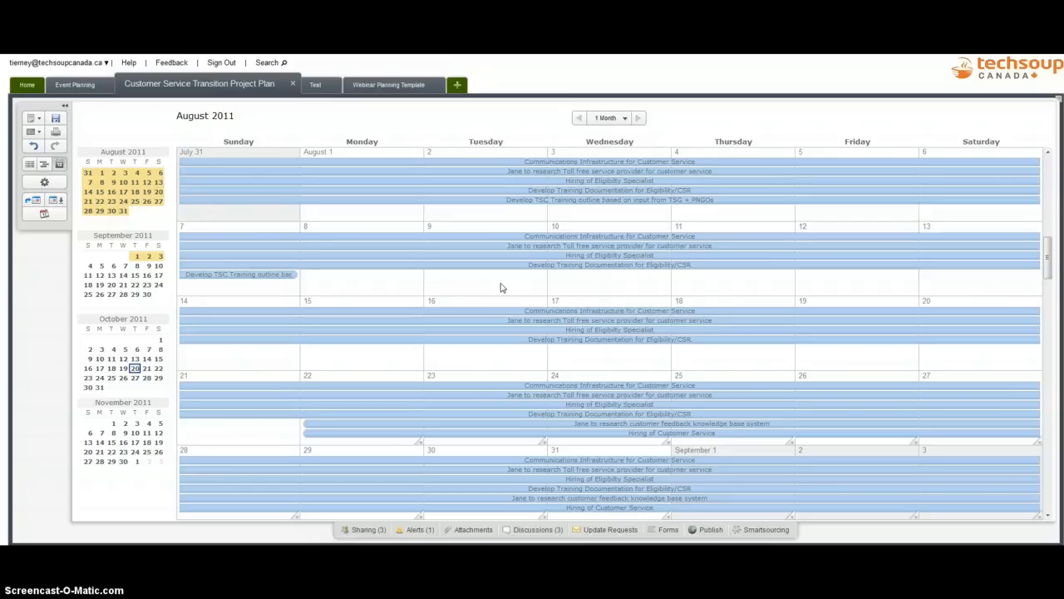
mouse_move(458, 270)
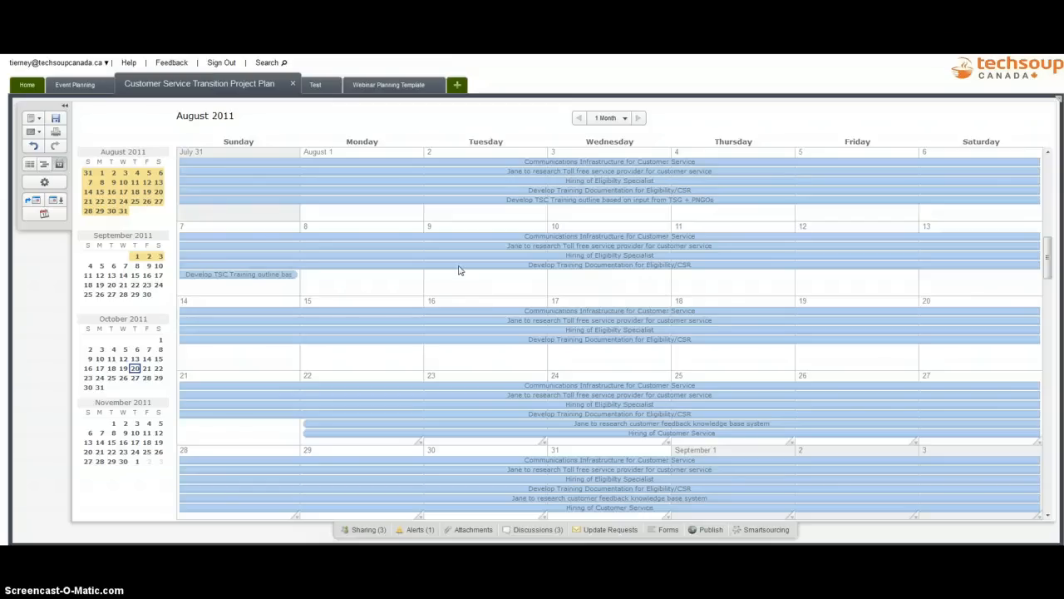